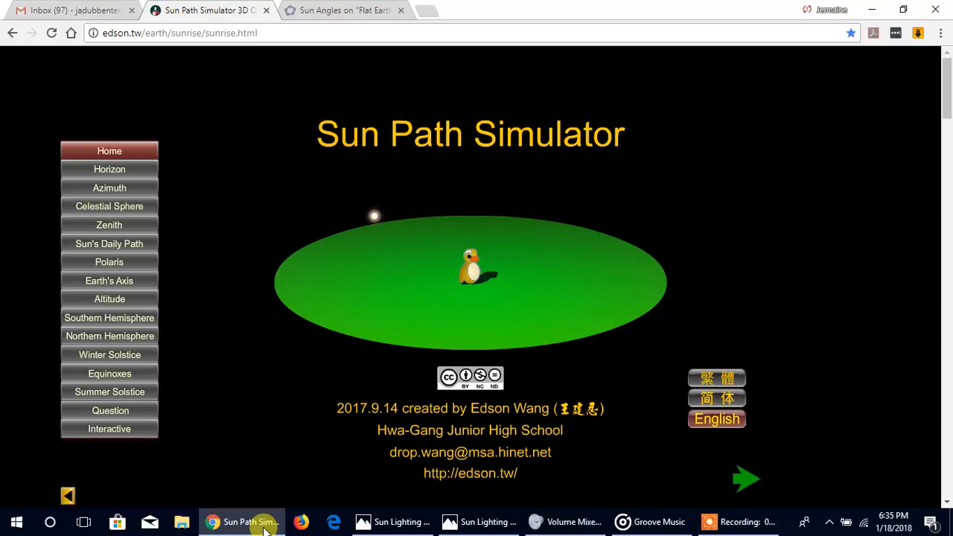
pyautogui.moveTo(110, 411)
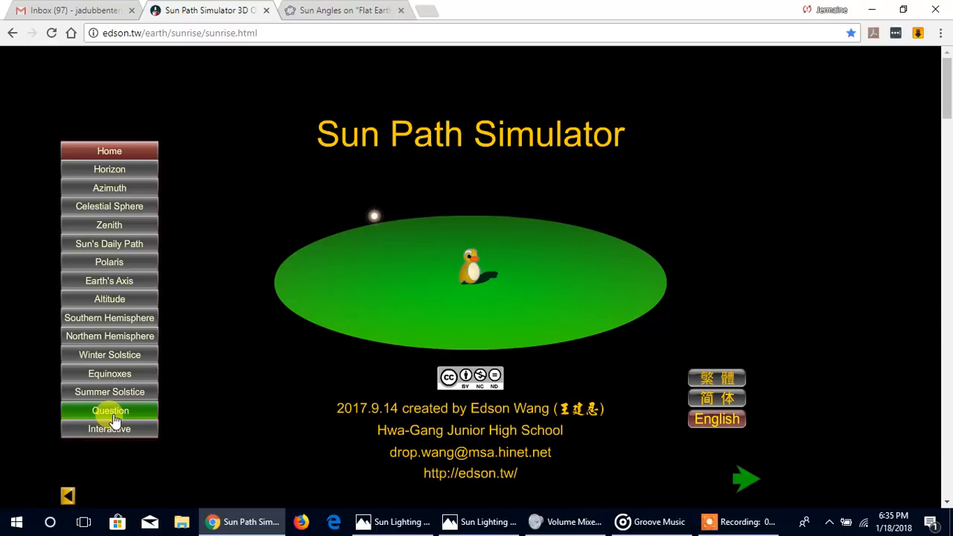
pyautogui.moveTo(110, 429)
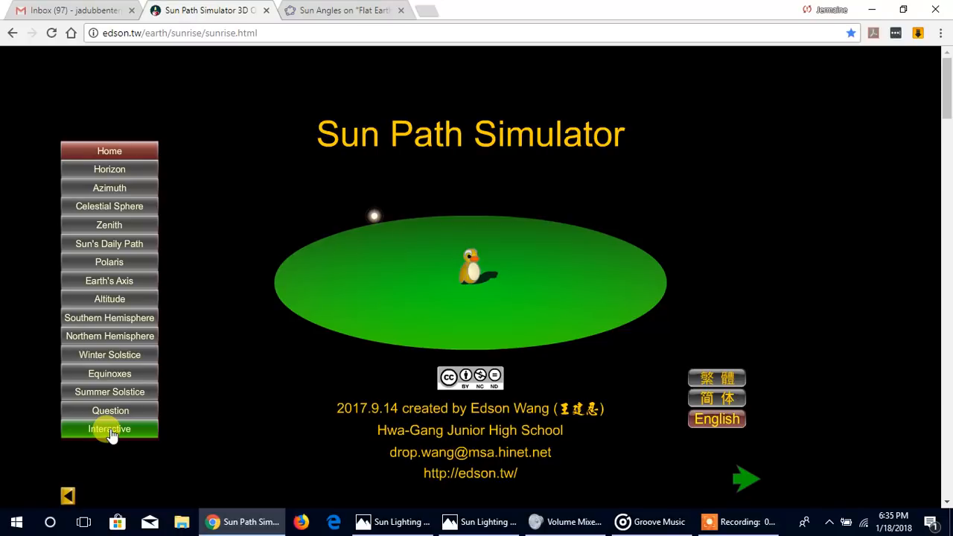
# Enter the interactive simulation and switch to the overhead compass view of the sky dome.
pyautogui.click(109, 429)
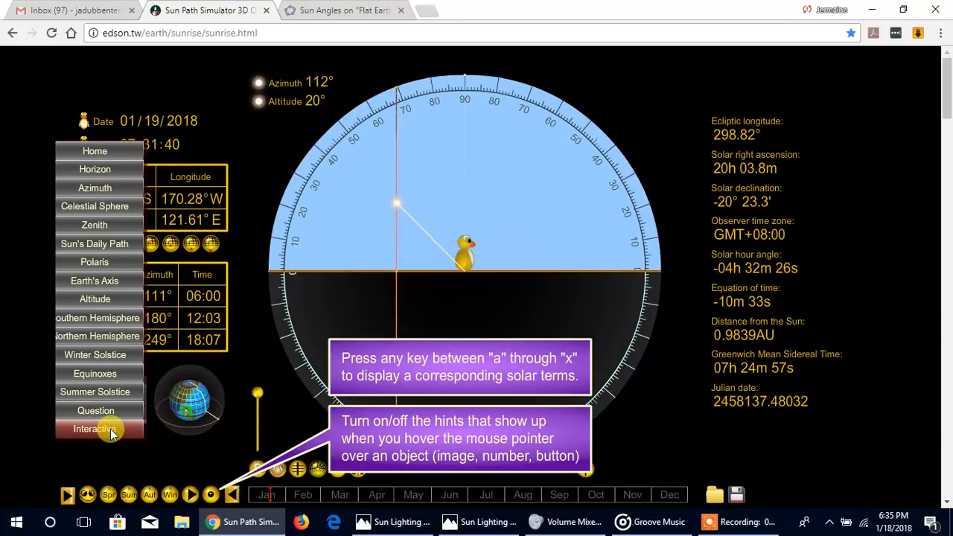
pyautogui.click(95, 429)
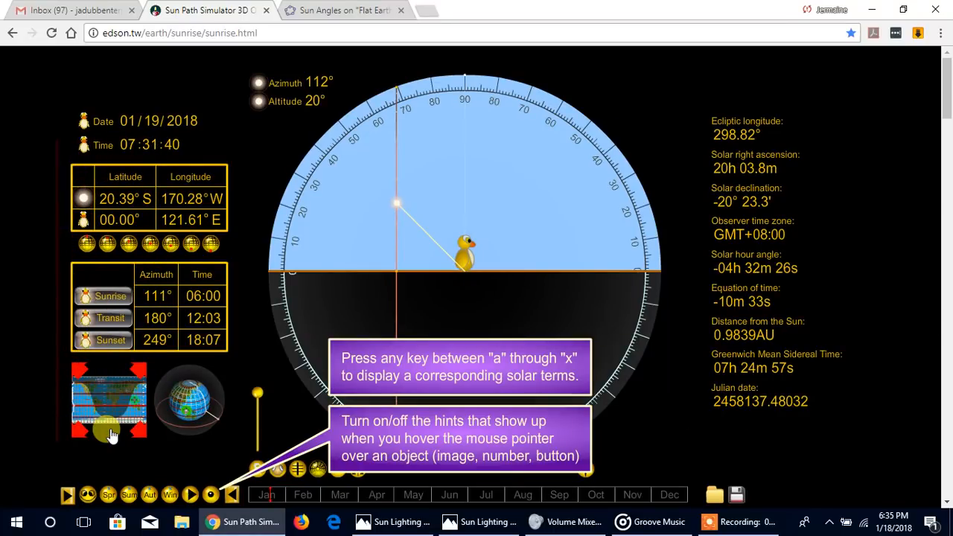
pyautogui.moveTo(131, 445)
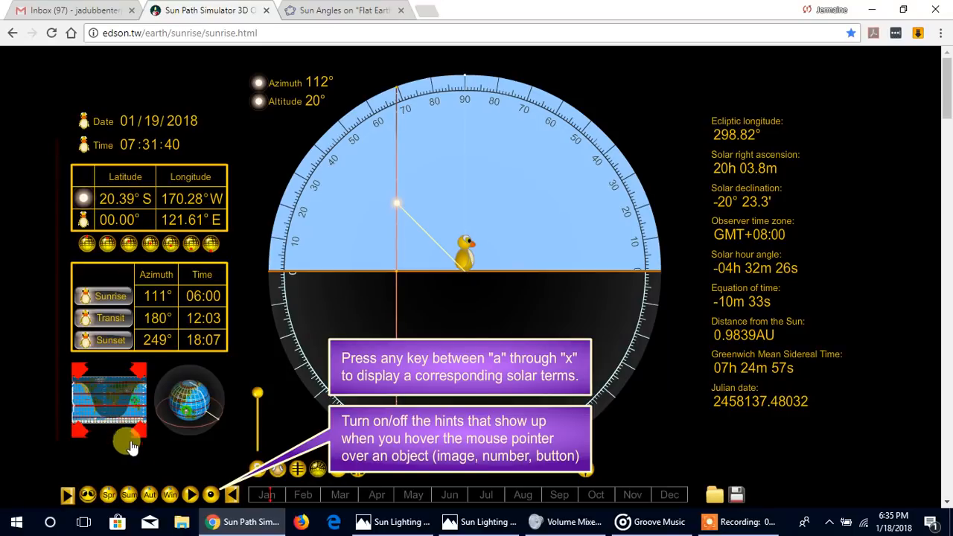
pyautogui.moveTo(170, 491)
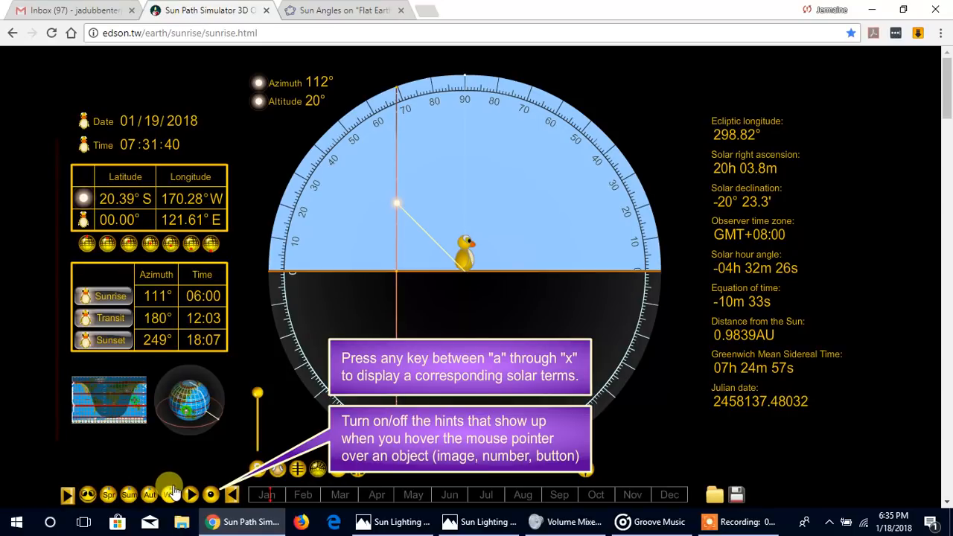
pyautogui.moveTo(186, 494)
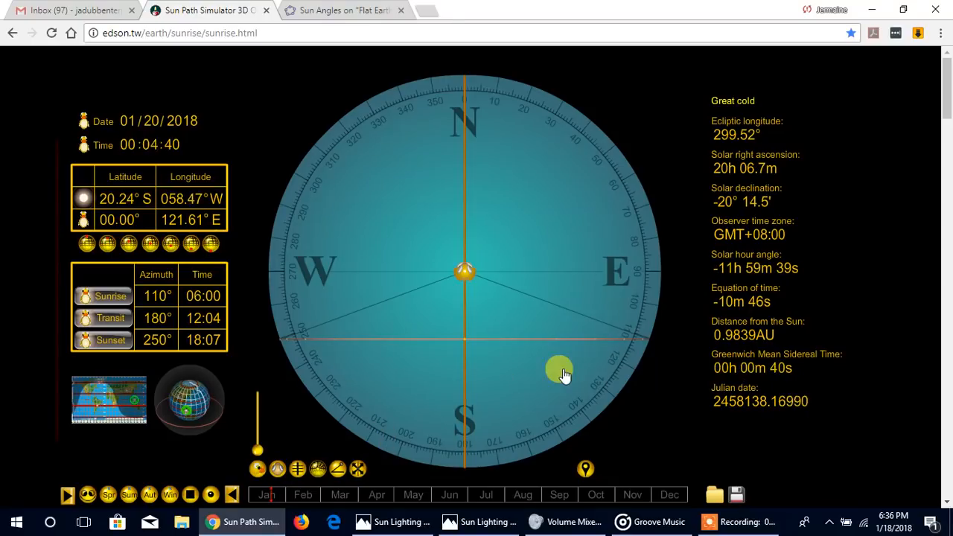
# Drag the sun to 17:19 on 21 January 2018, reaching 250° azimuth and 11° altitude.
pyautogui.moveTo(560, 372); pyautogui.dragTo(638, 350)
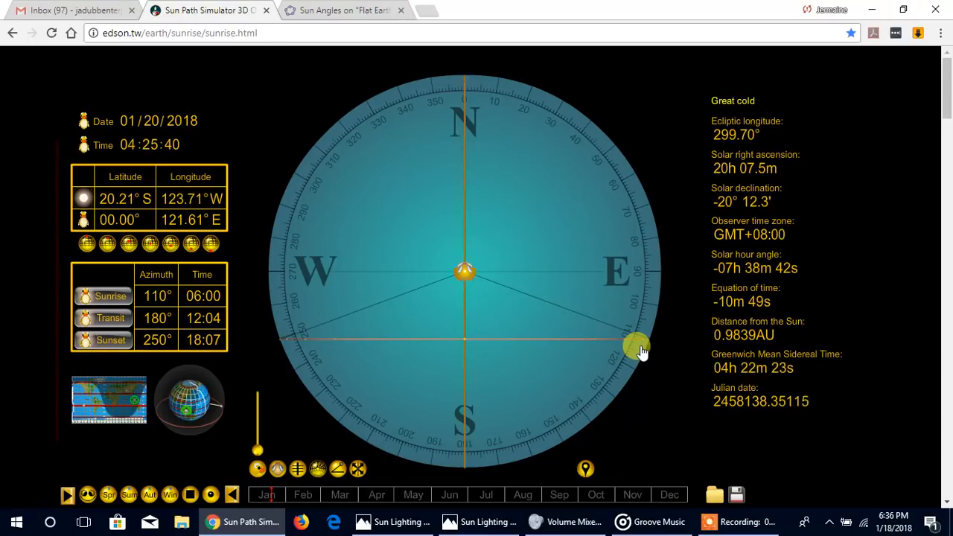
pyautogui.moveTo(638, 349); pyautogui.dragTo(608, 345)
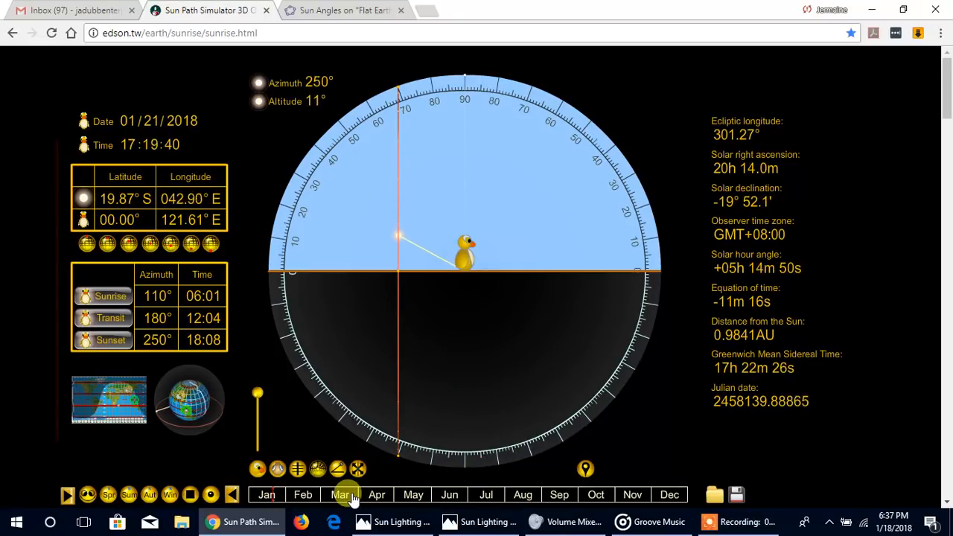
# Jump the date to March 2018 and show the sun's direction on the angle-dial view.
pyautogui.click(339, 494)
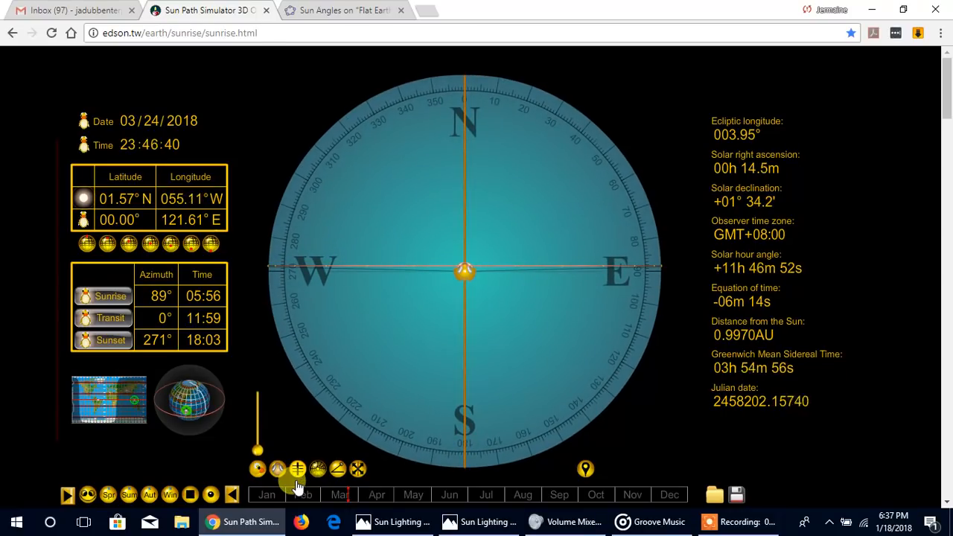
pyautogui.click(298, 467)
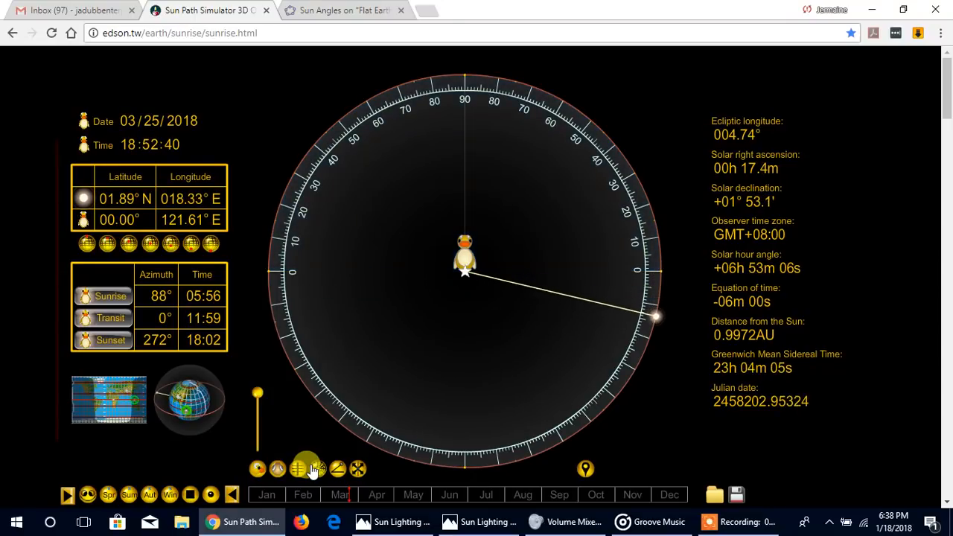
# Show the sun path circles and Earth globe, tilt the view across the horizon plane, and set latitude 66.56° S.
pyautogui.click(315, 469)
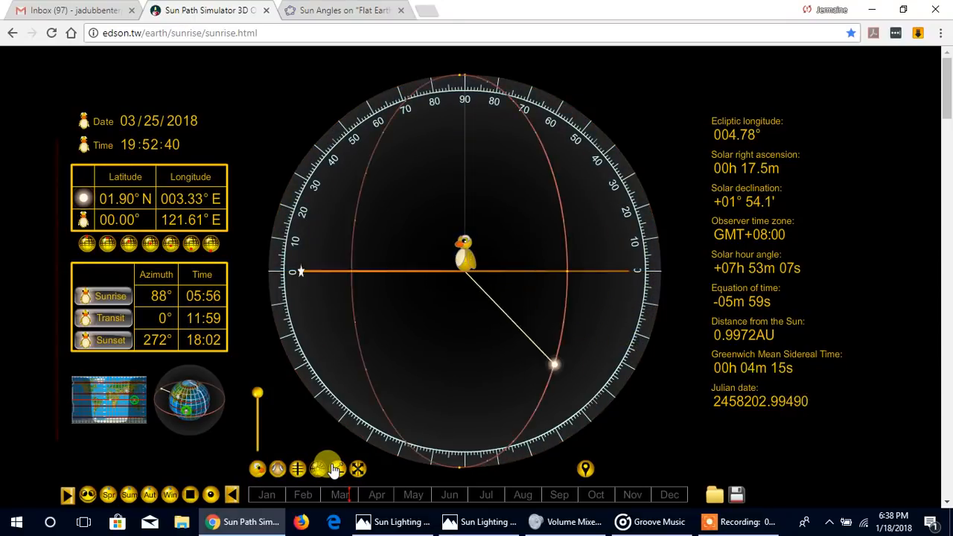
pyautogui.click(357, 469)
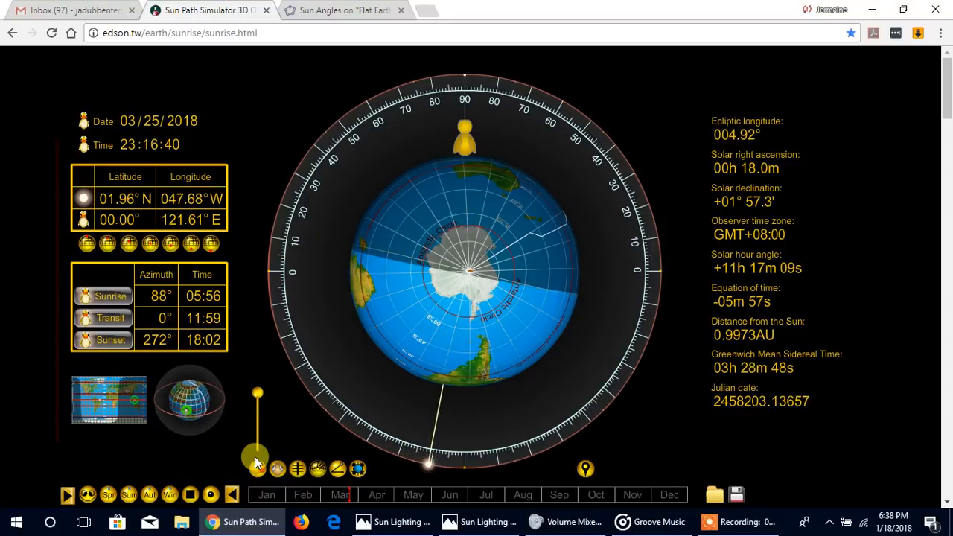
pyautogui.moveTo(256, 459); pyautogui.dragTo(257, 399)
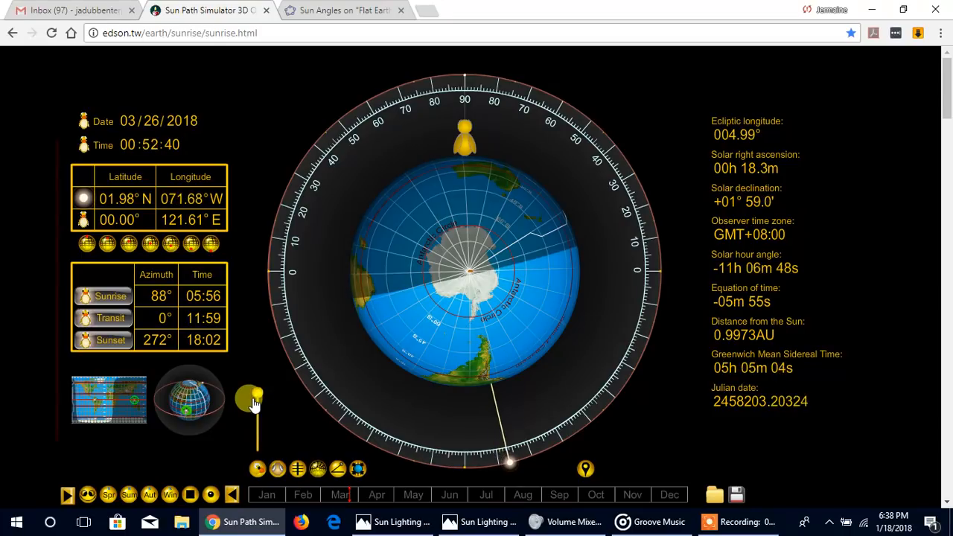
pyautogui.moveTo(250, 399); pyautogui.dragTo(259, 434)
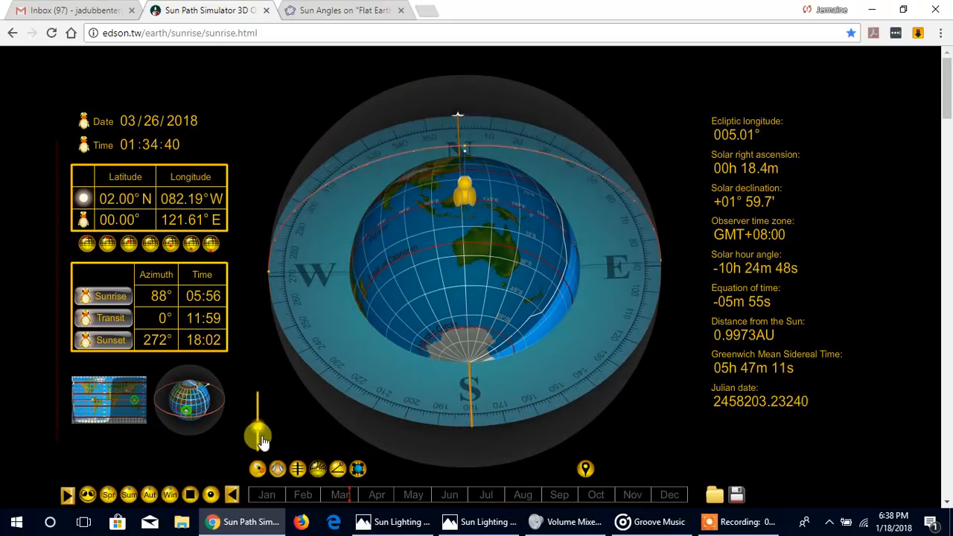
pyautogui.moveTo(259, 434); pyautogui.dragTo(257, 438)
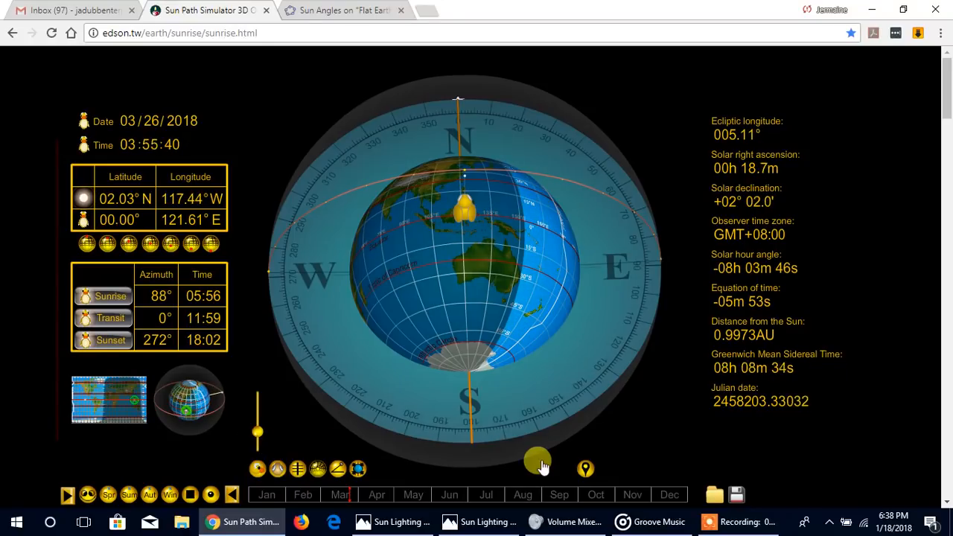
pyautogui.click(669, 494)
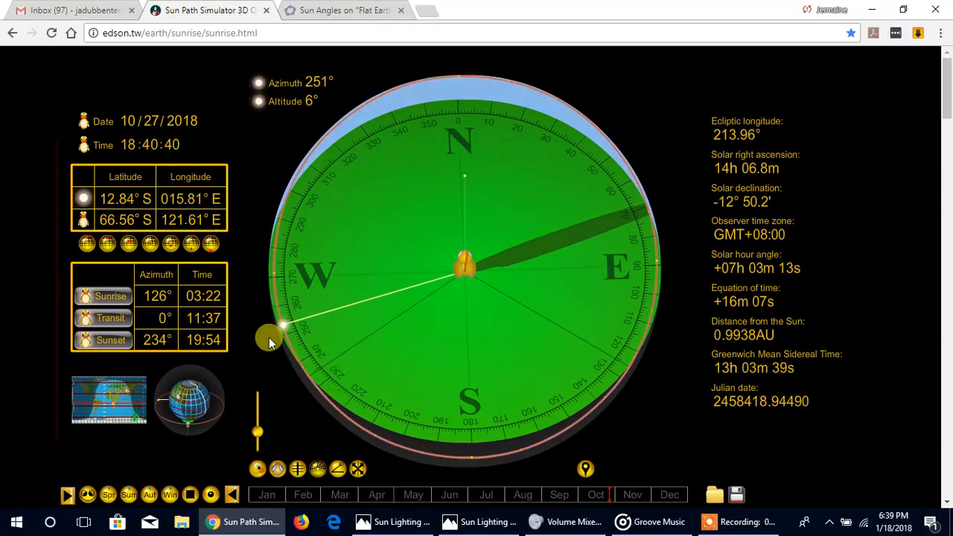
# Drag the sun to about 23:37 on 28 October so its direction points due north.
pyautogui.moveTo(269, 336); pyautogui.dragTo(295, 362)
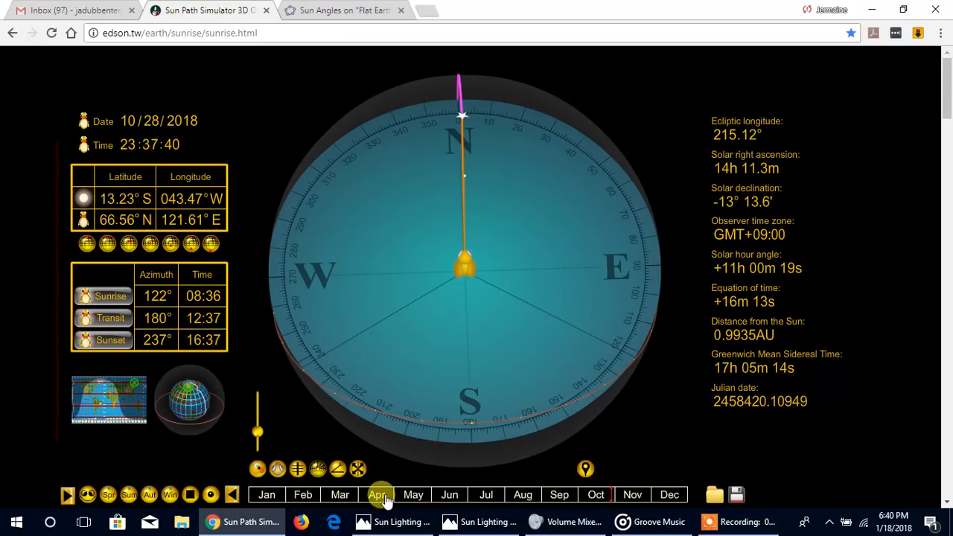
# Jump the date to April 2018, then switch to the GeoGebra 'Sun Angles on Flat Earth' model.
pyautogui.click(377, 494)
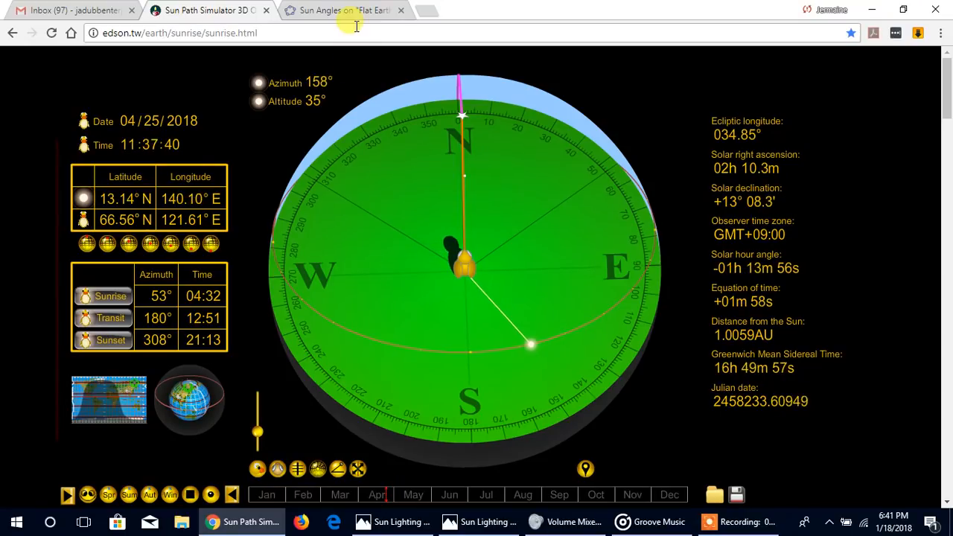
pyautogui.click(342, 9)
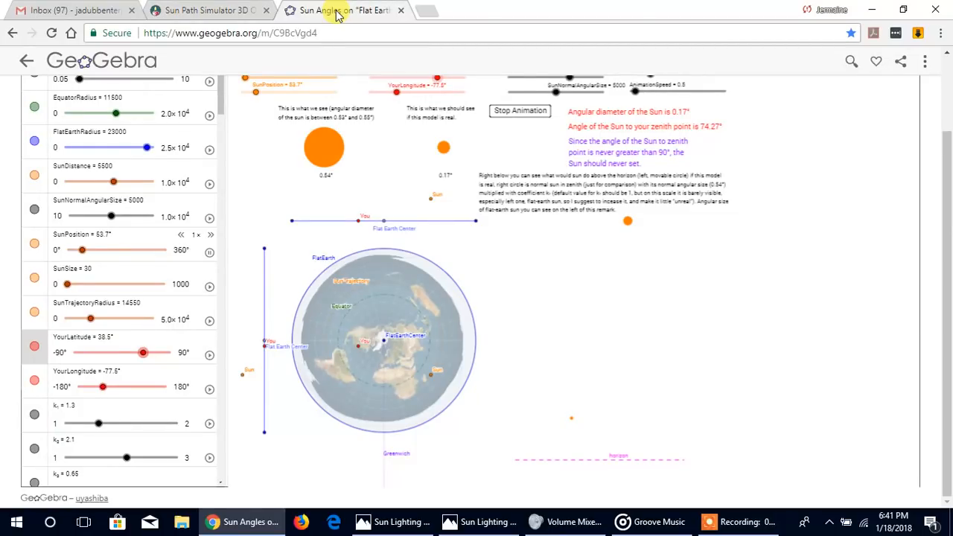
pyautogui.moveTo(417, 15)
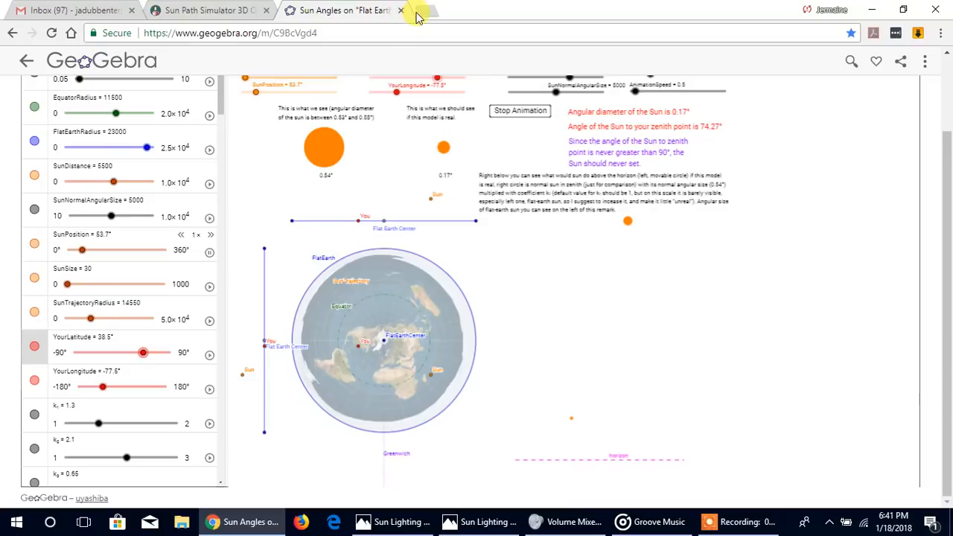
# Search 'hypotenuse calculator', briefly visit the Omni Right Triangle Calculator, and return to the results.
pyautogui.click(415, 14)
pyautogui.write('hypotenuse calculator')
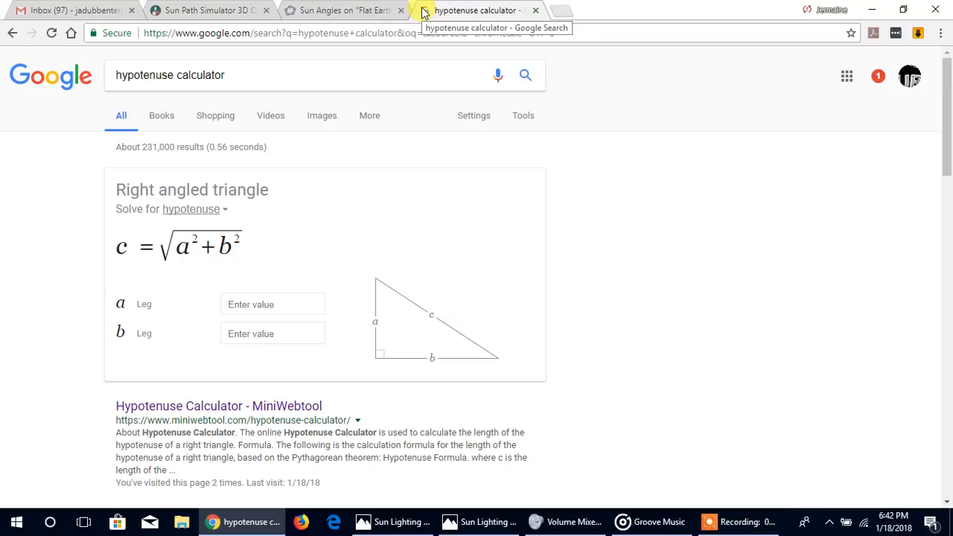
pyautogui.moveTo(449, 268)
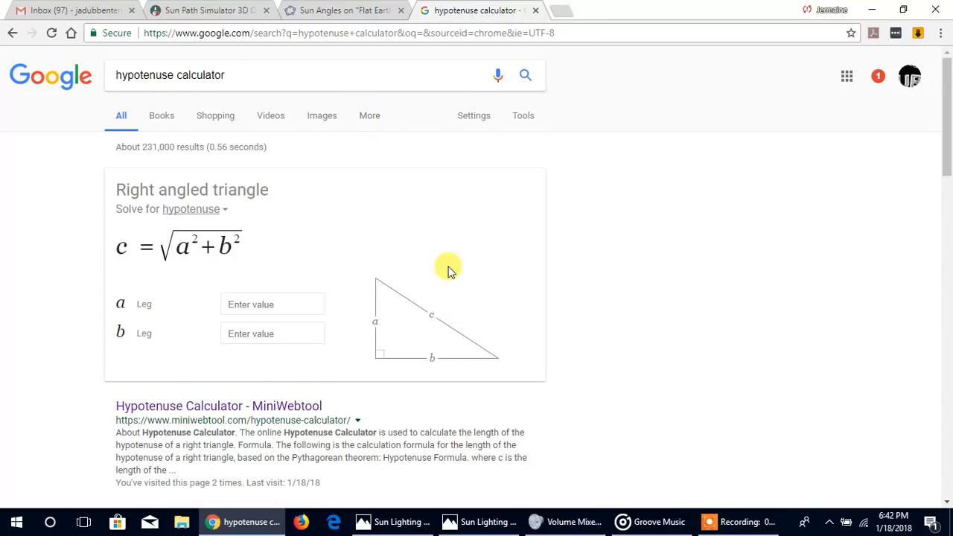
pyautogui.moveTo(356, 314)
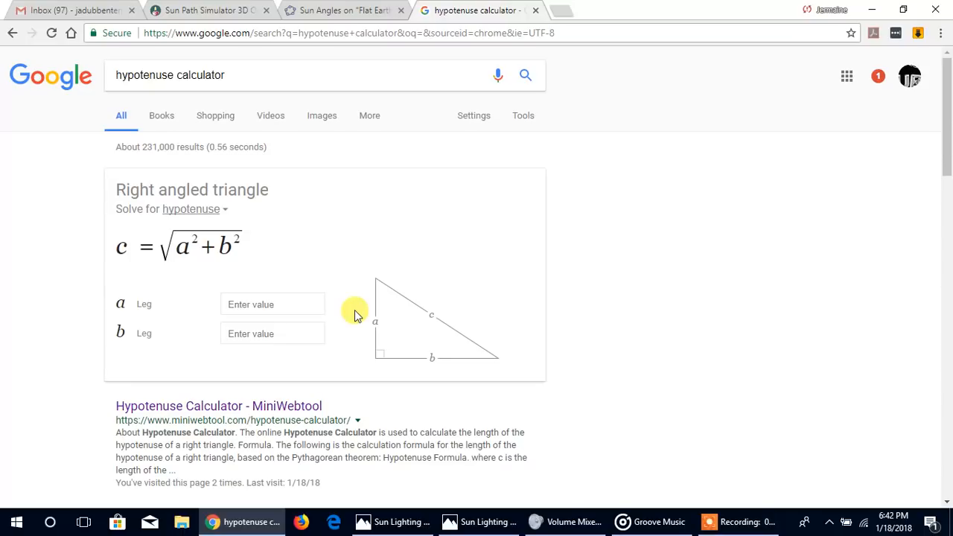
pyautogui.moveTo(250, 409)
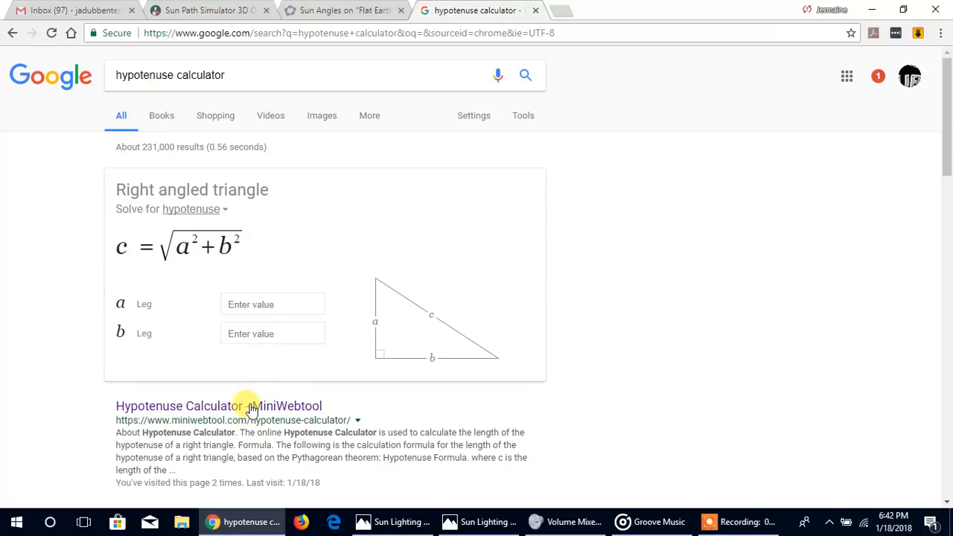
pyautogui.click(217, 406)
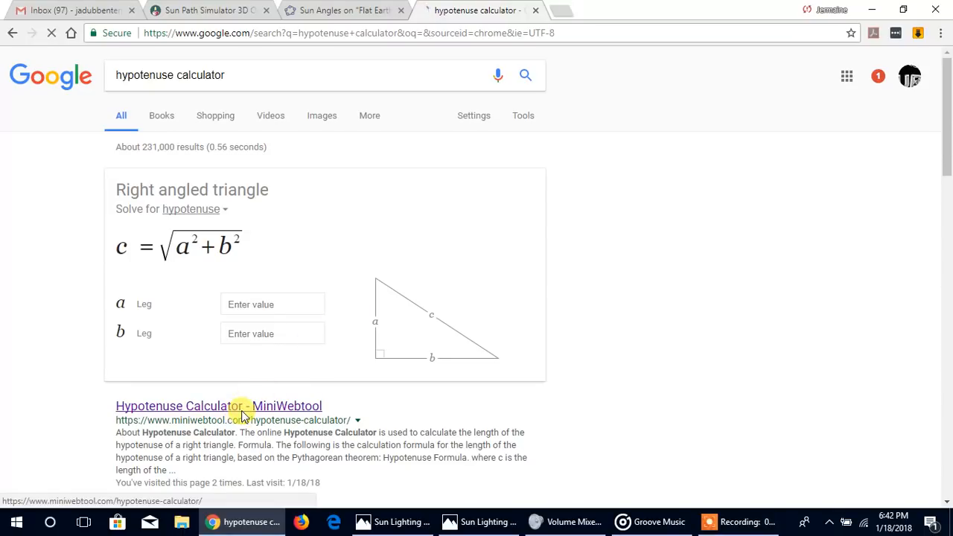
pyautogui.click(217, 405)
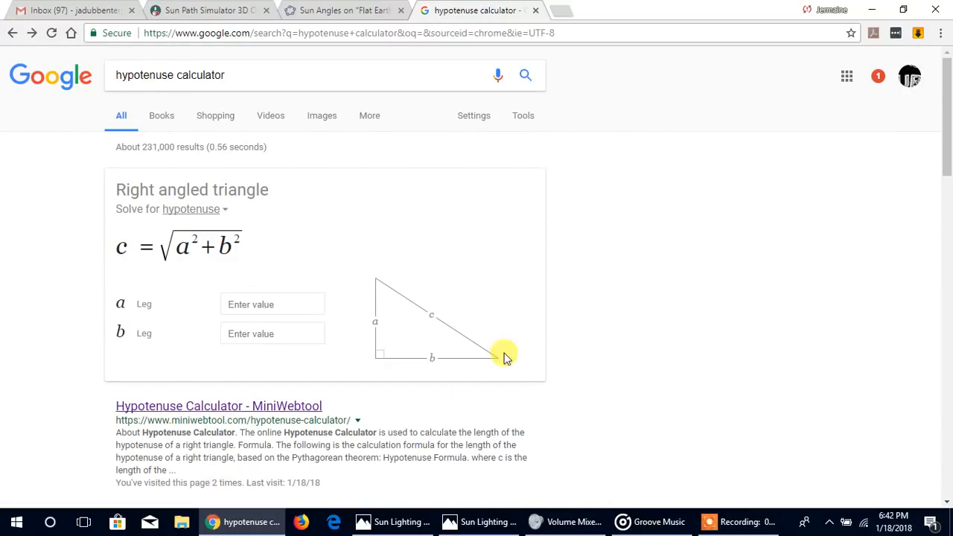
pyautogui.scroll(-3)
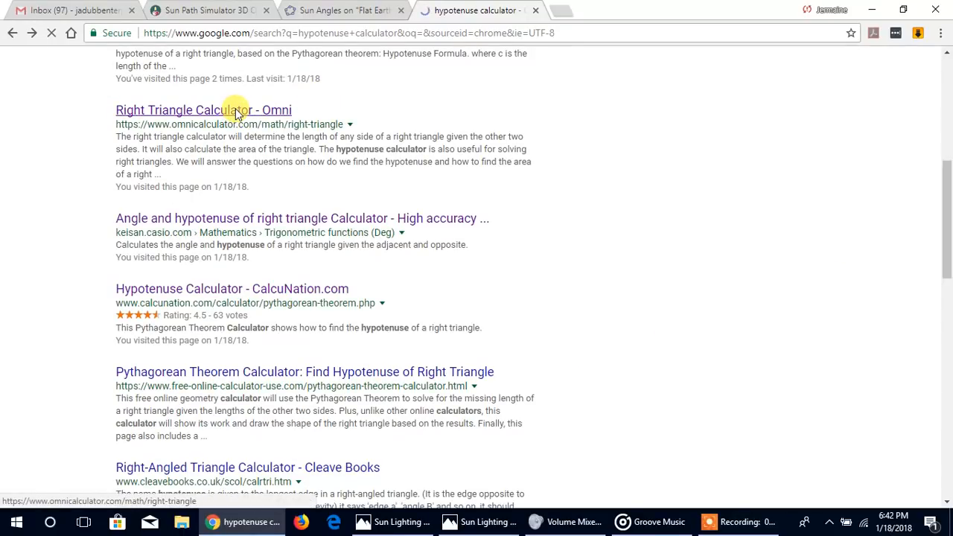
pyautogui.click(224, 110)
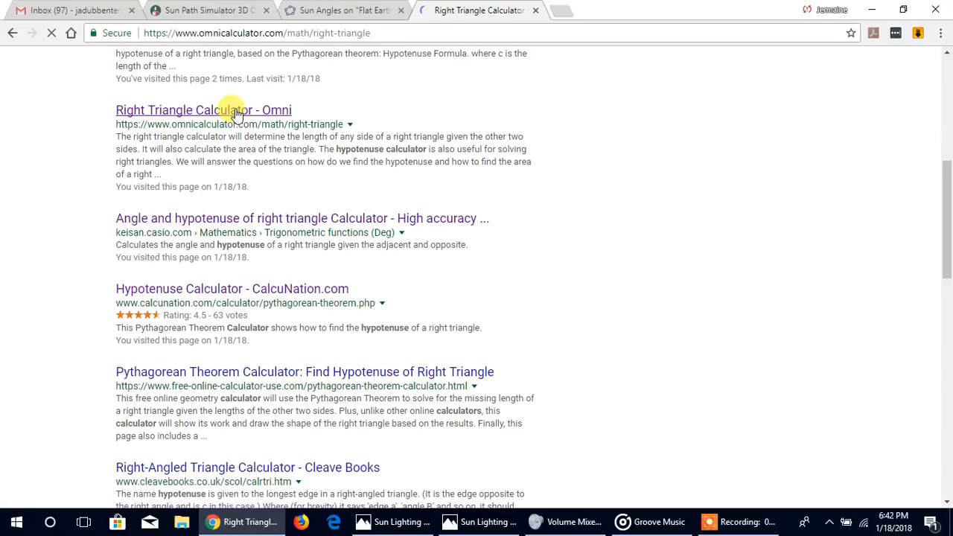
pyautogui.click(202, 110)
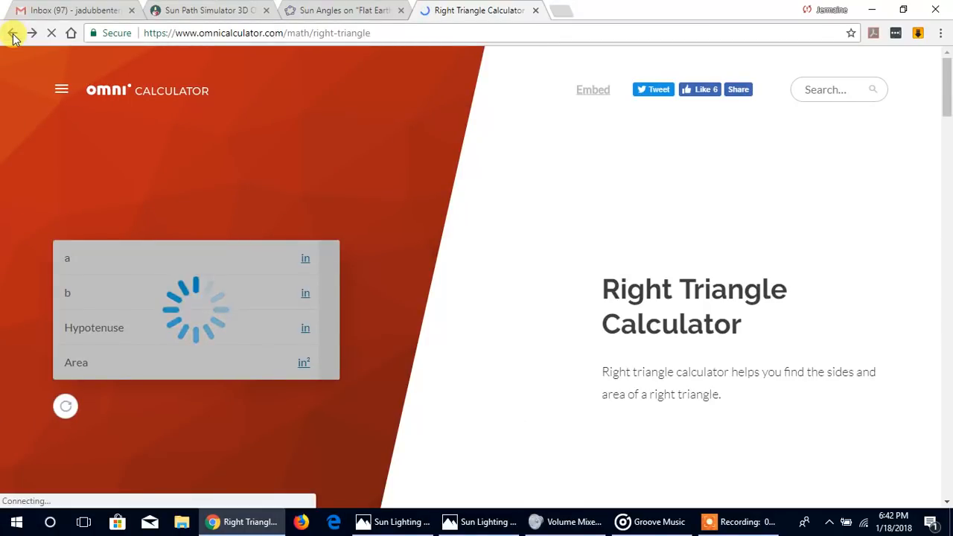
pyautogui.click(16, 33)
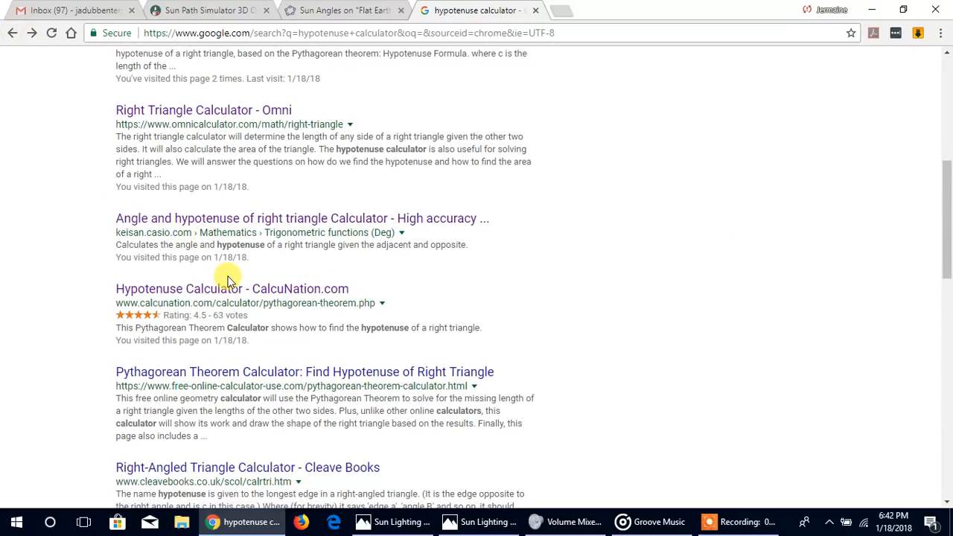
pyautogui.moveTo(268, 222)
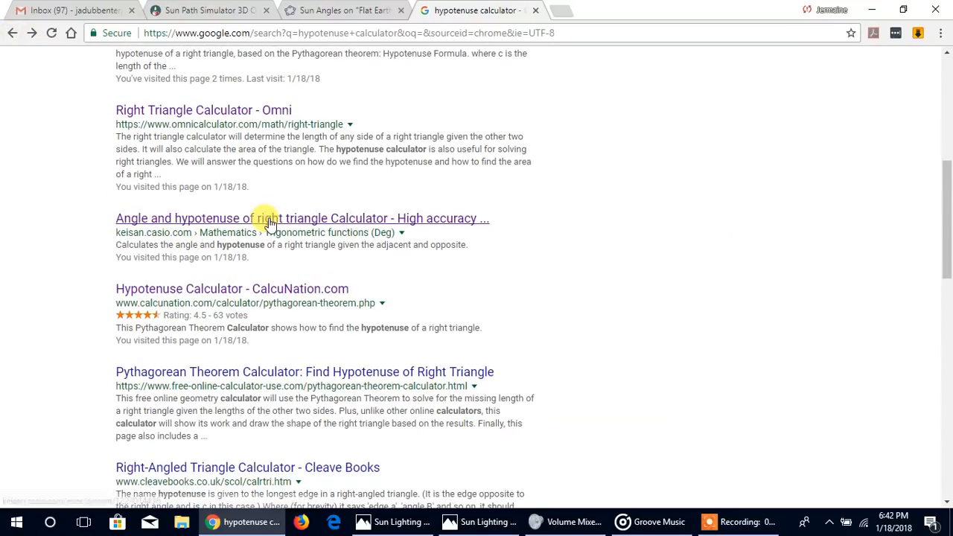
# Go to the Keisan 'Angle and hypotenuse of right triangle Calculator' result.
pyautogui.click(271, 217)
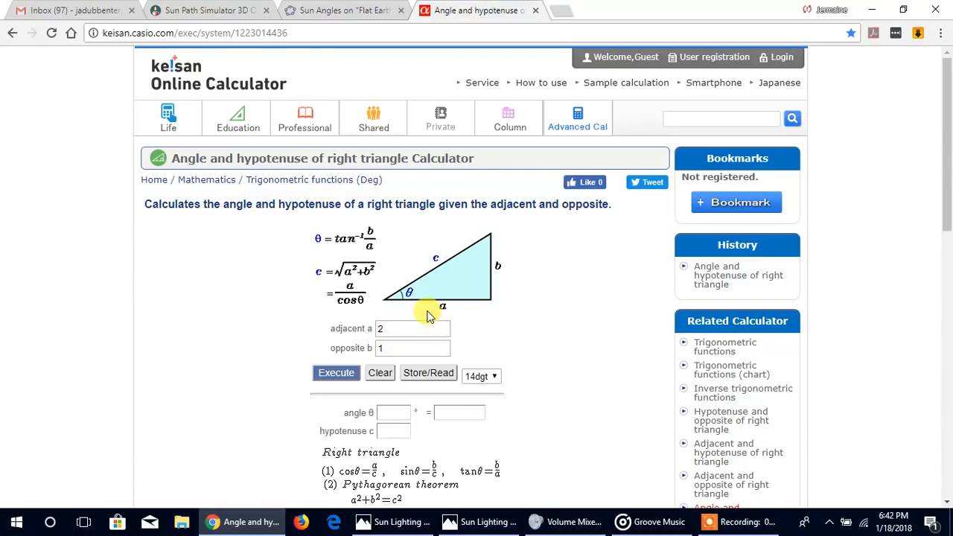
pyautogui.moveTo(426, 305)
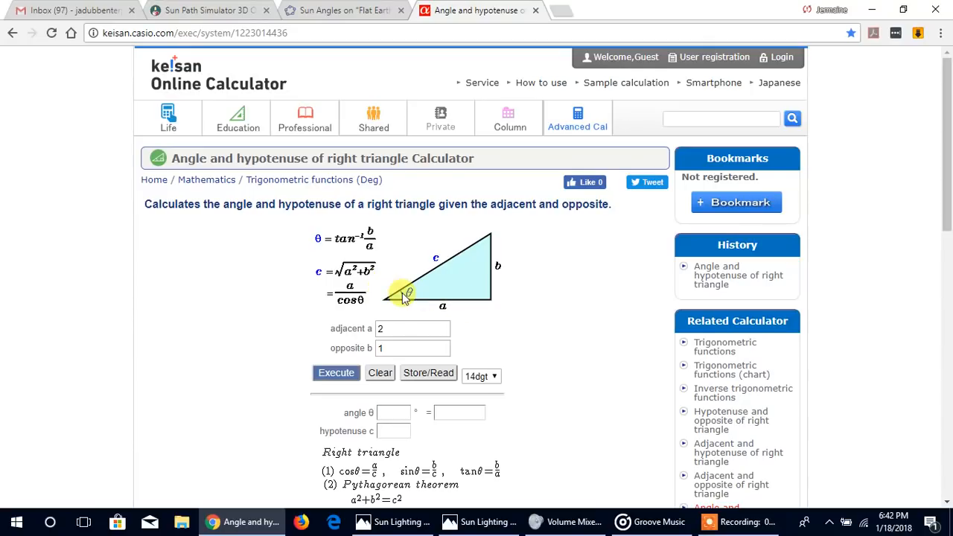
pyautogui.moveTo(429, 311)
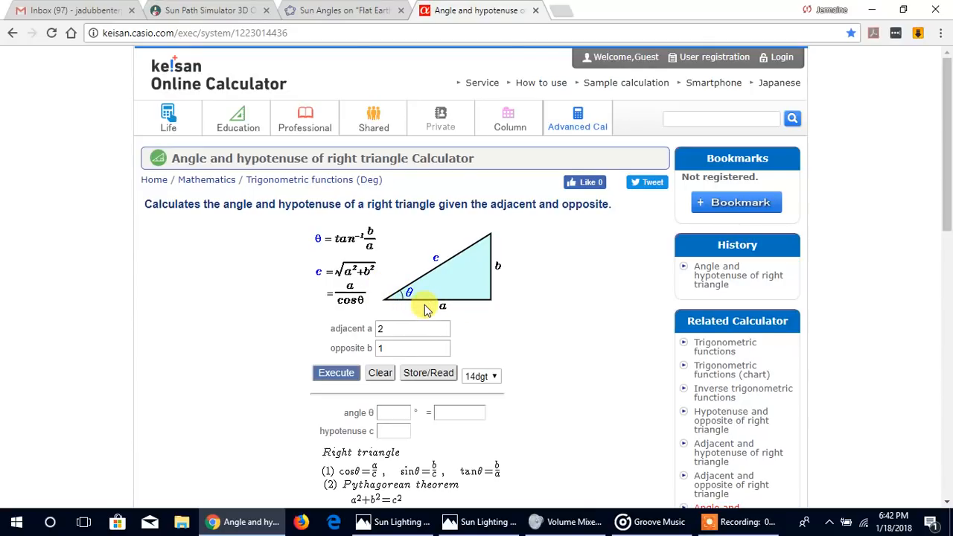
pyautogui.moveTo(458, 306)
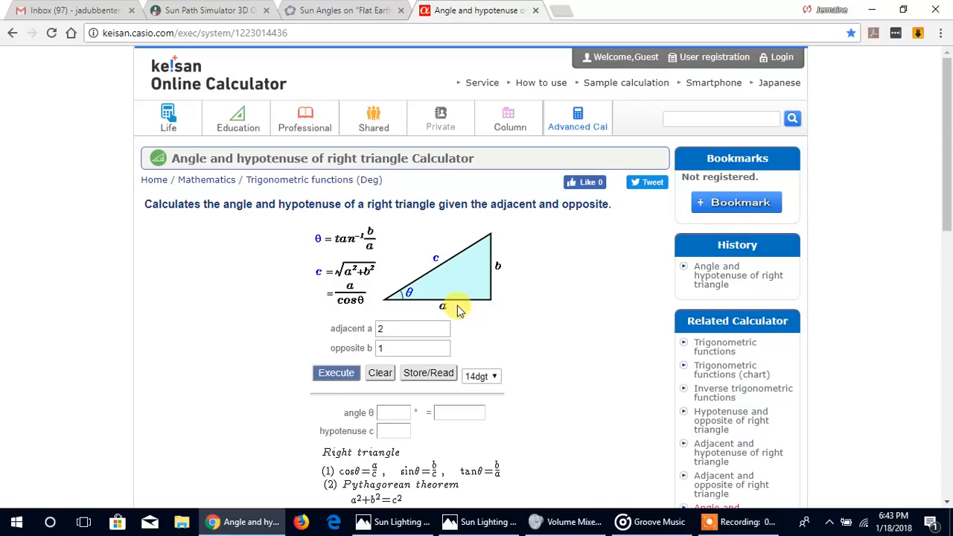
pyautogui.moveTo(479, 301)
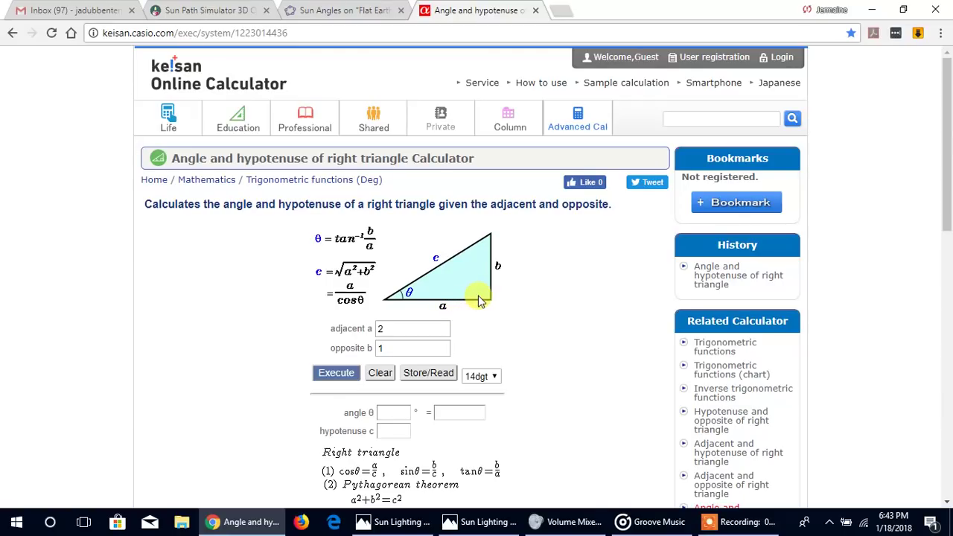
pyautogui.moveTo(487, 301)
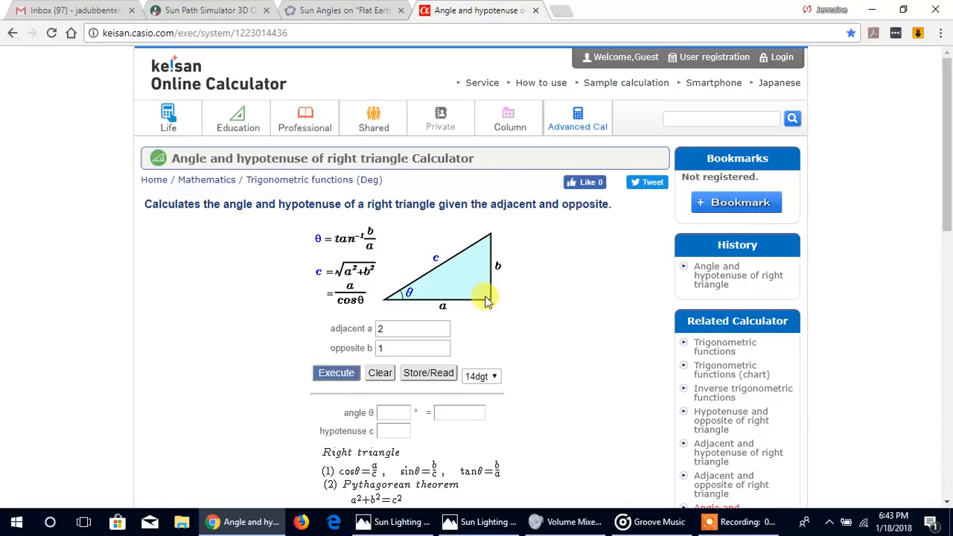
pyautogui.moveTo(494, 265)
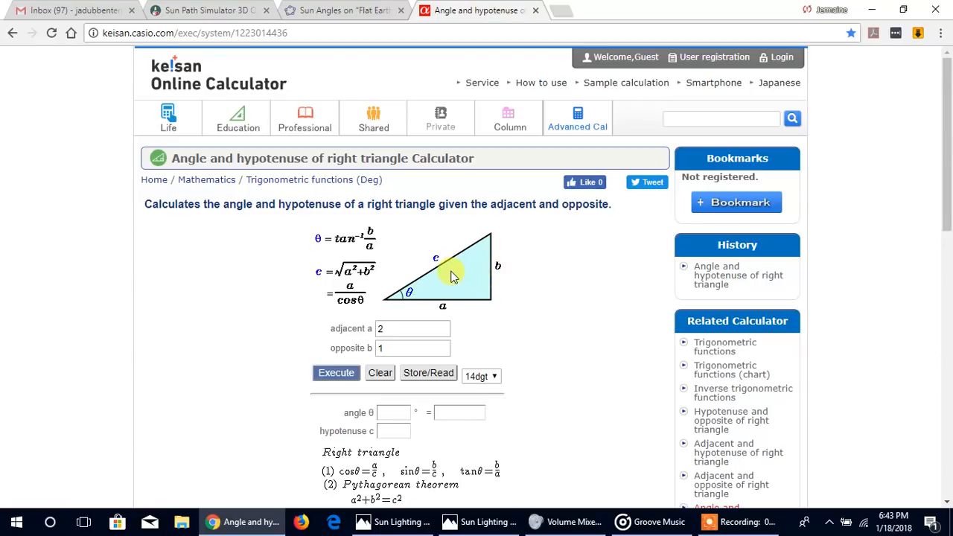
pyautogui.moveTo(449, 271)
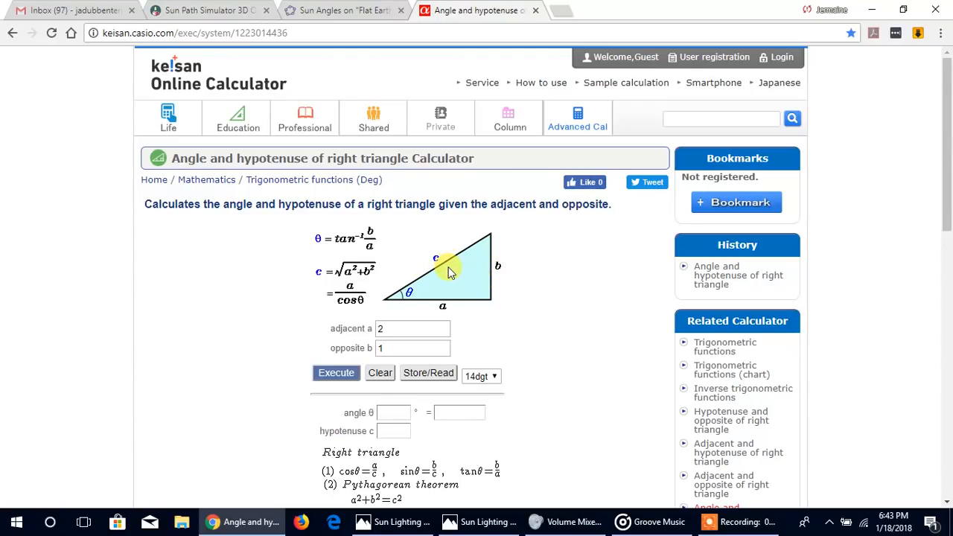
pyautogui.moveTo(476, 262)
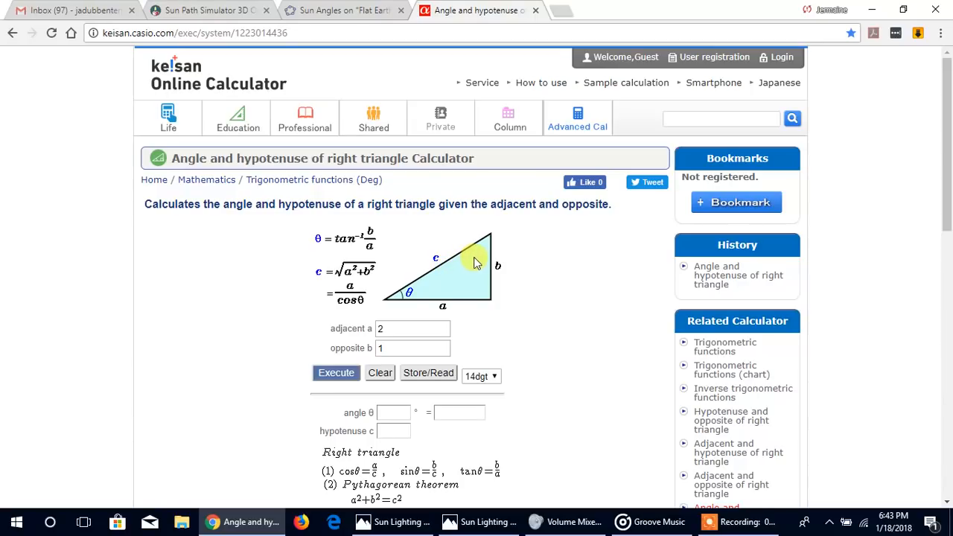
pyautogui.moveTo(411, 298)
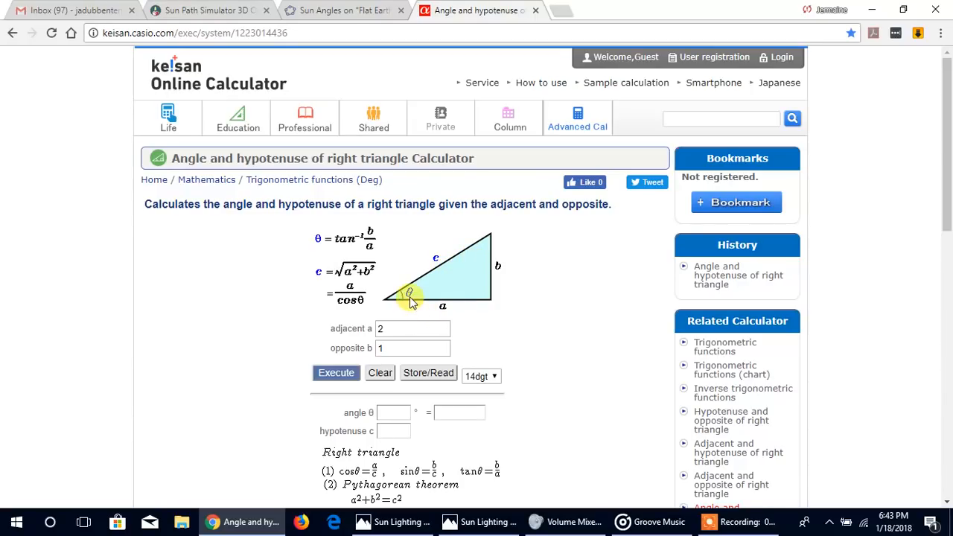
pyautogui.moveTo(425, 349)
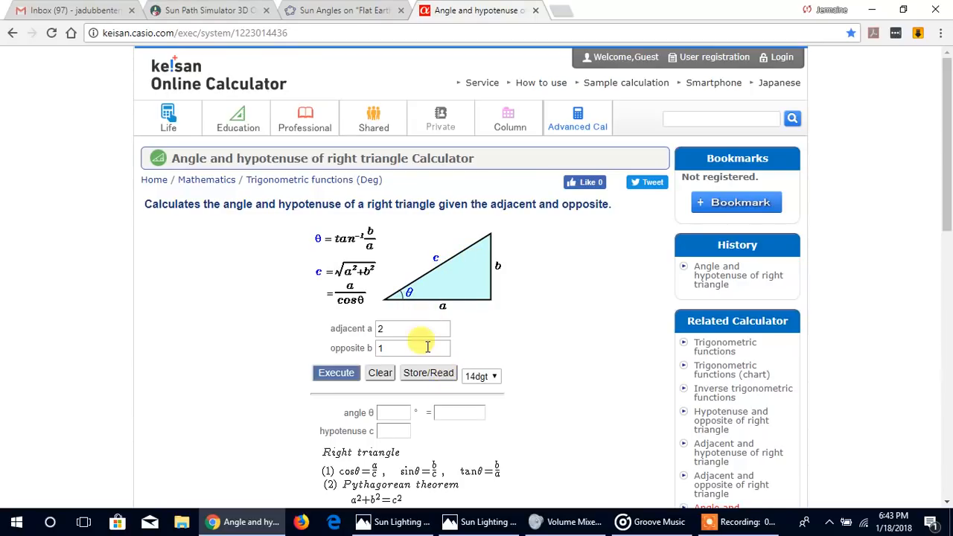
pyautogui.moveTo(467, 312)
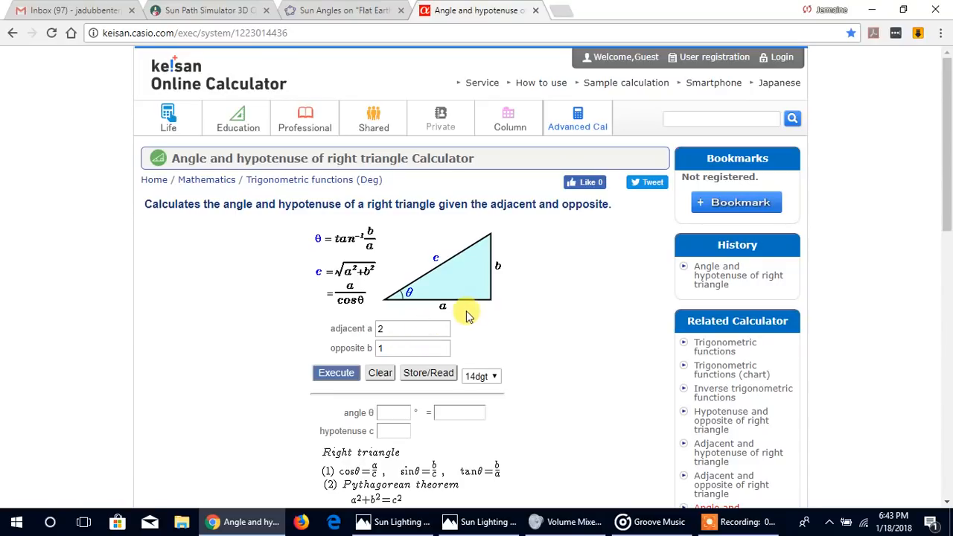
# Solve adjacent 7500, opposite 3000: angle 21.8014° and hypotenuse 8077.747.
pyautogui.click(412, 329)
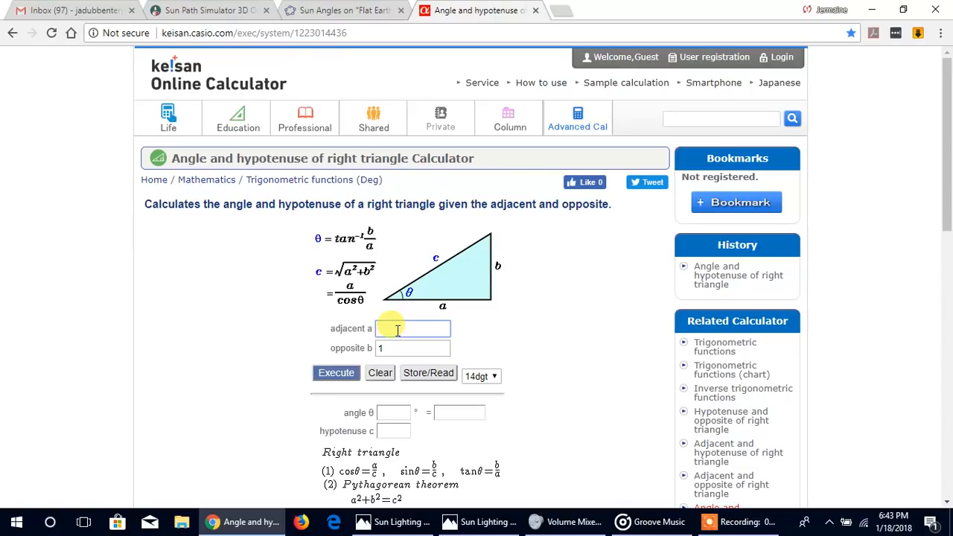
pyautogui.click(411, 329)
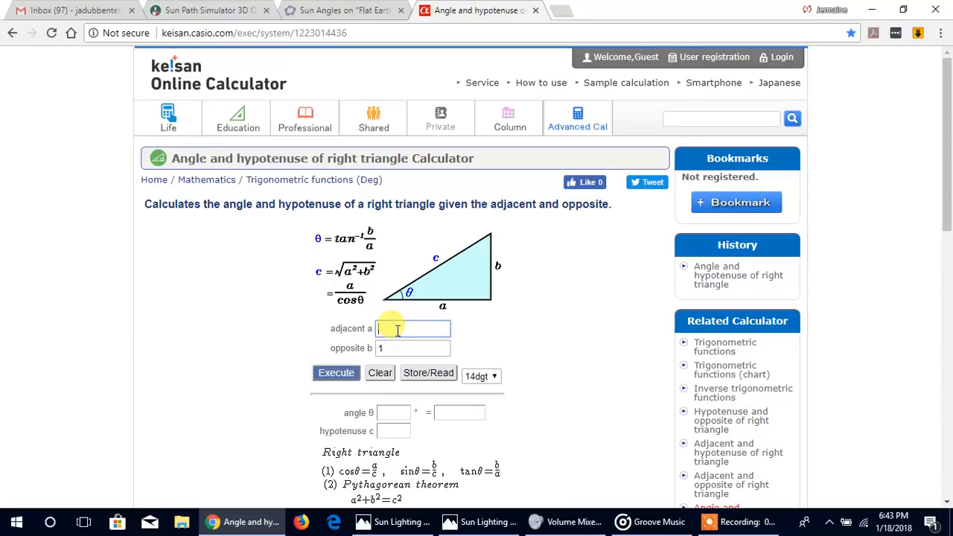
pyautogui.write('7500')
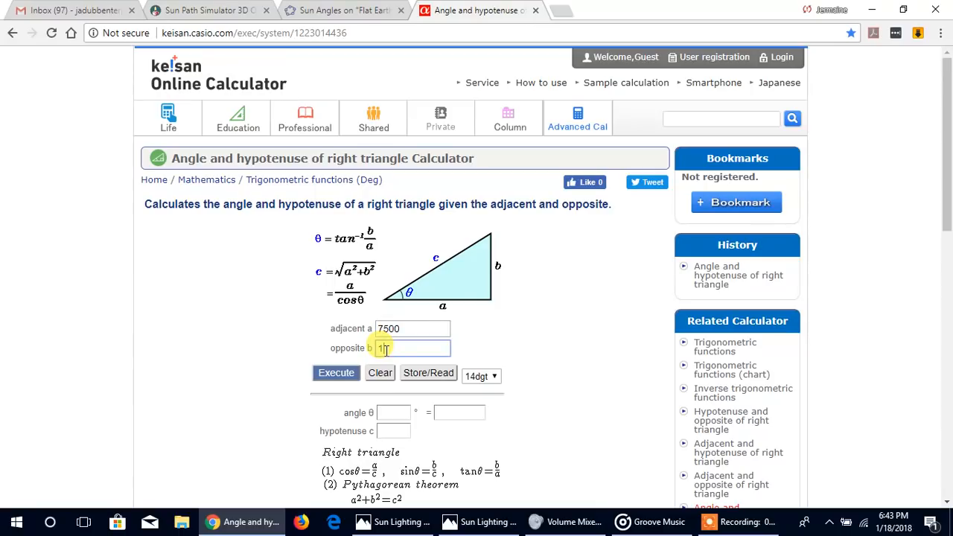
pyautogui.press('Backspace')
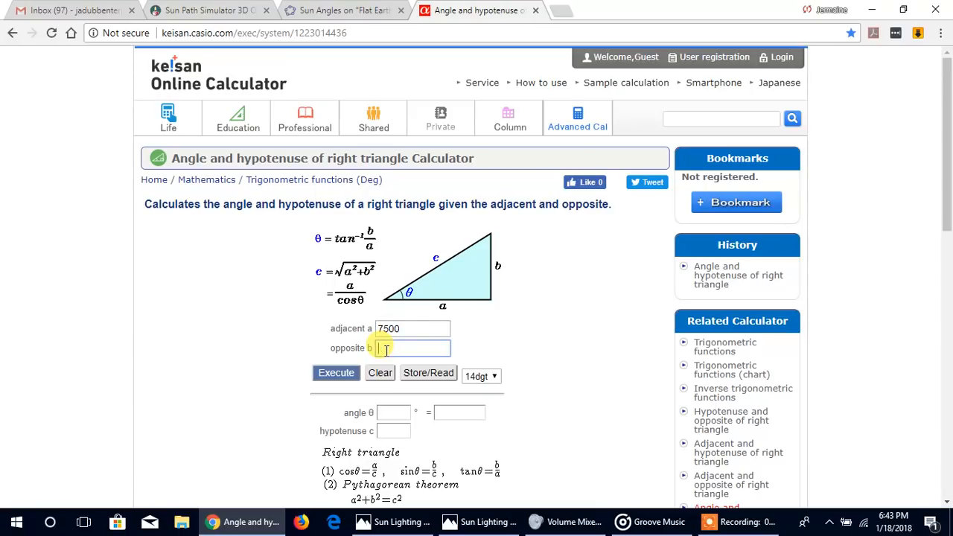
pyautogui.write('3000')
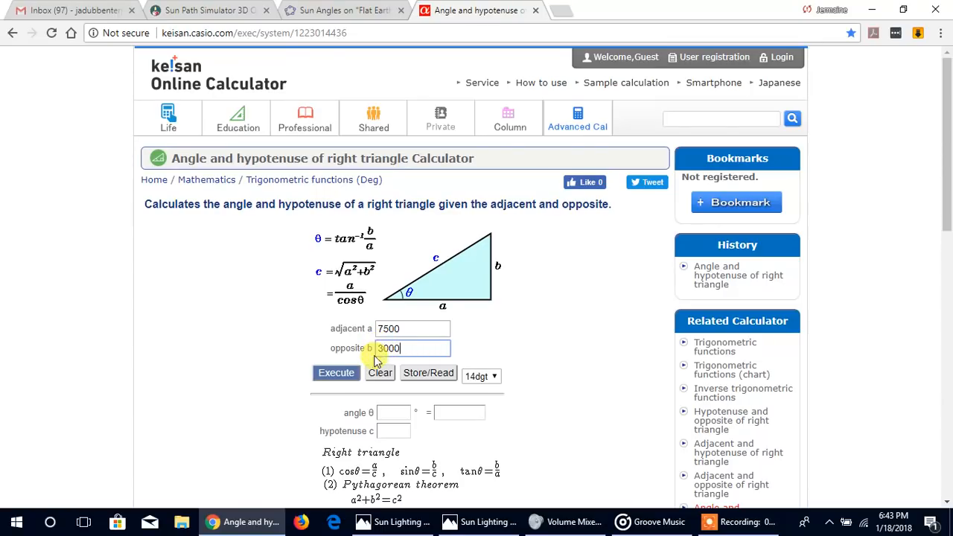
pyautogui.click(336, 372)
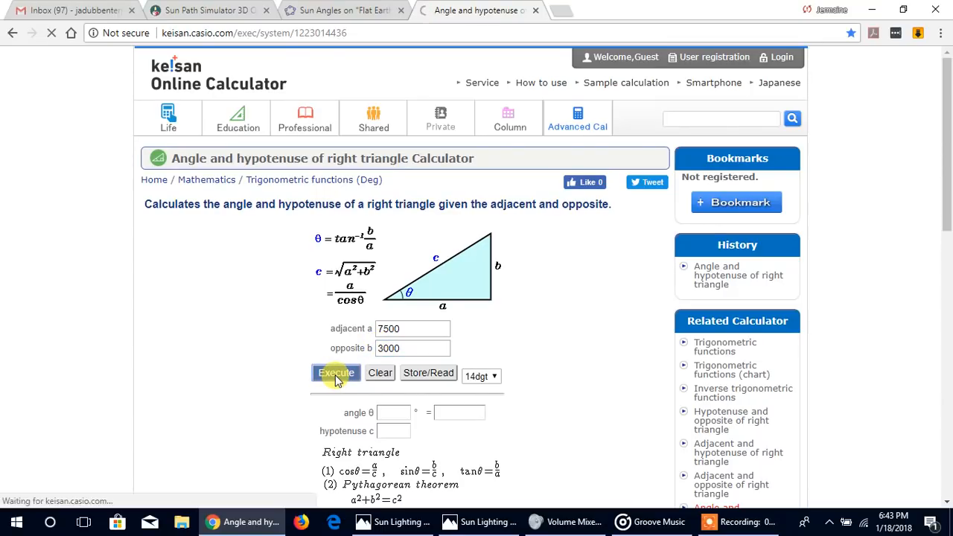
pyautogui.click(336, 372)
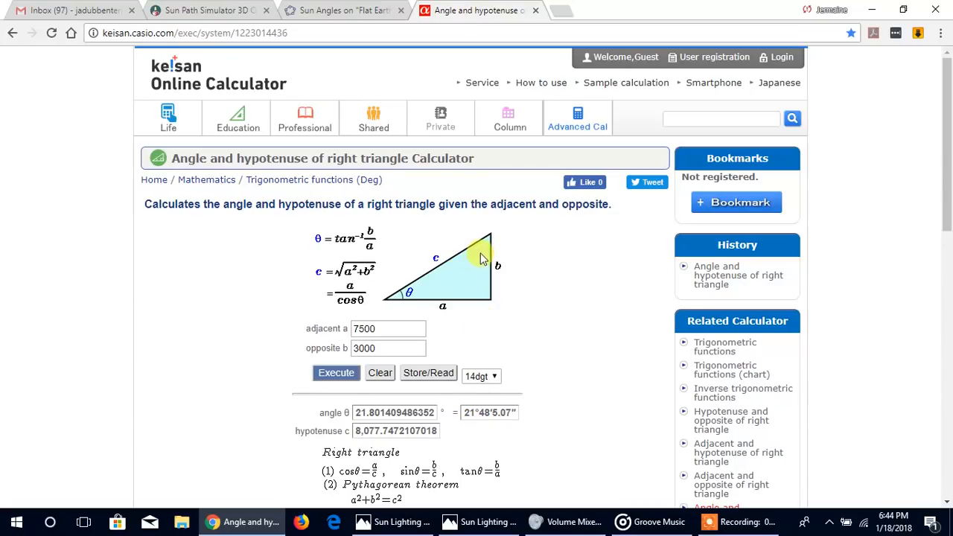
pyautogui.moveTo(490, 254)
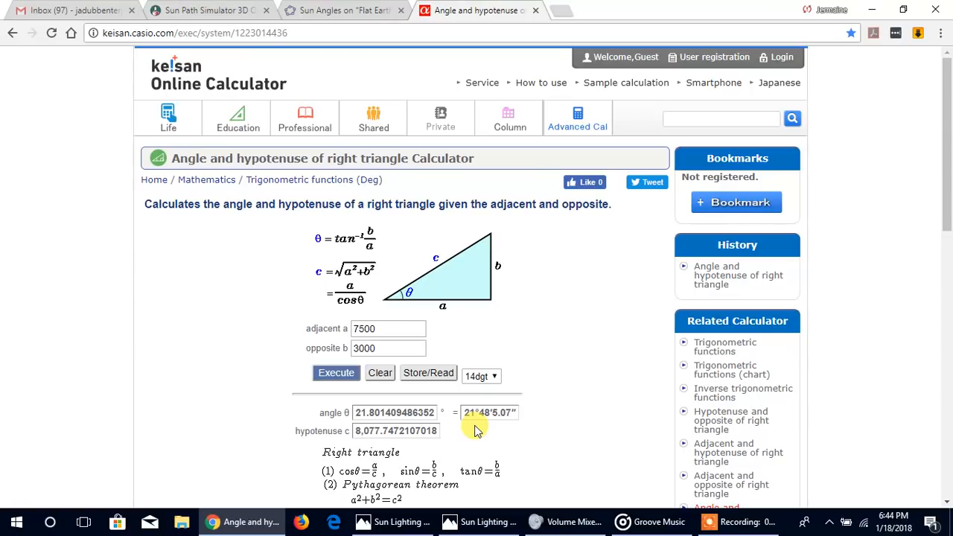
pyautogui.moveTo(399, 344)
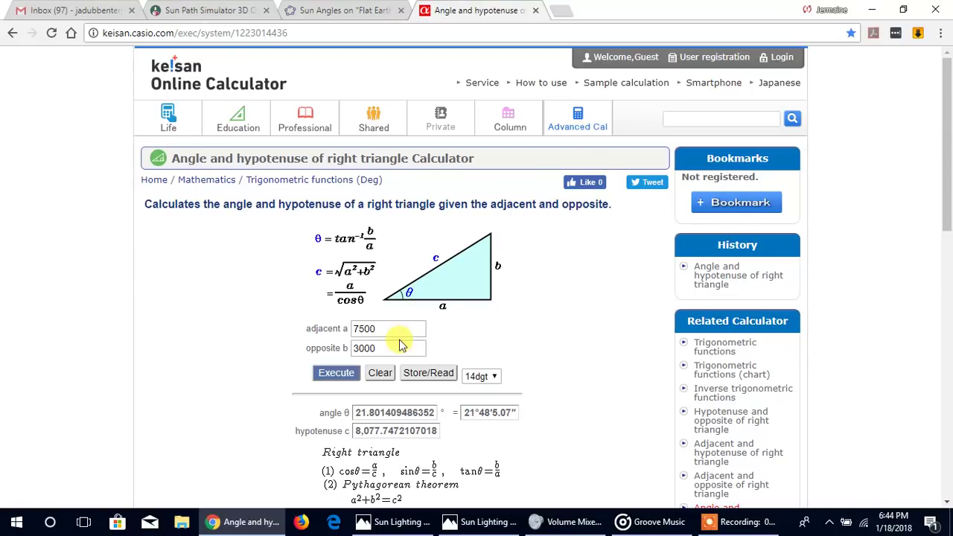
# Recompute with adjacent 12000, opposite 3000: angle 14.0362° and hypotenuse 12369.317.
pyautogui.click(387, 329)
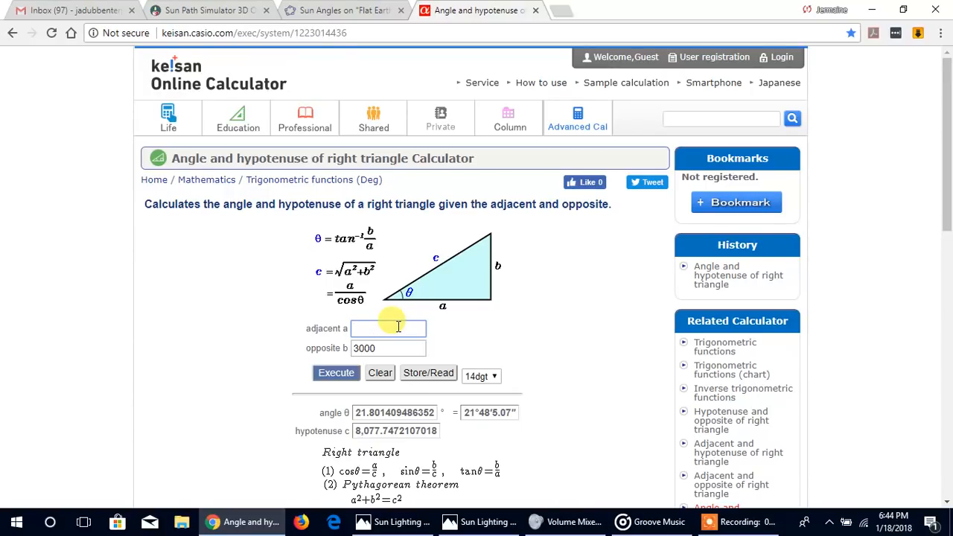
pyautogui.write('12000')
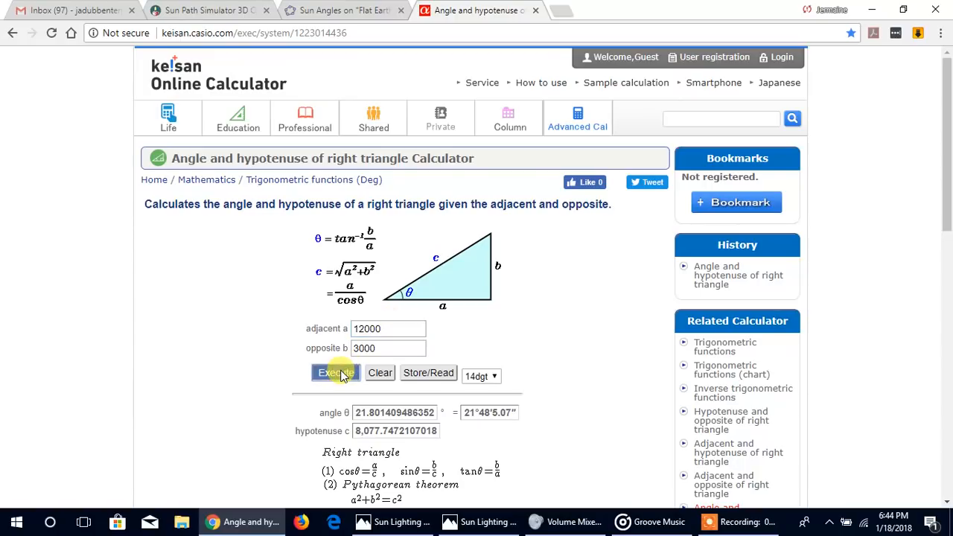
pyautogui.click(337, 372)
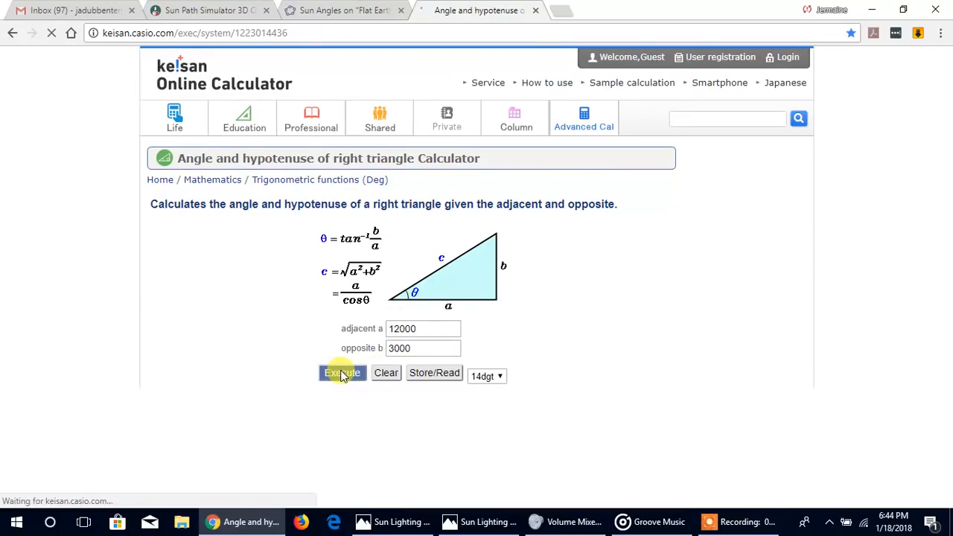
pyautogui.click(336, 372)
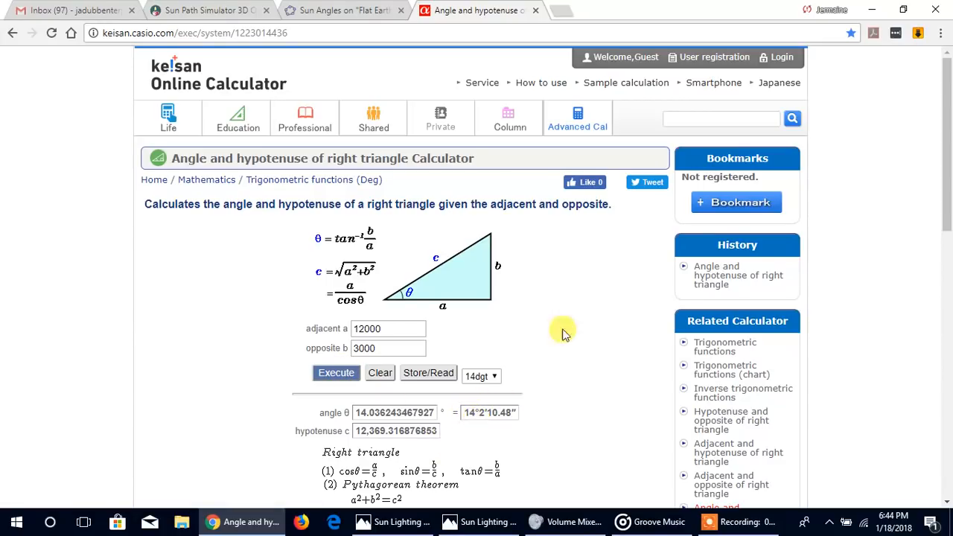
pyautogui.moveTo(566, 271)
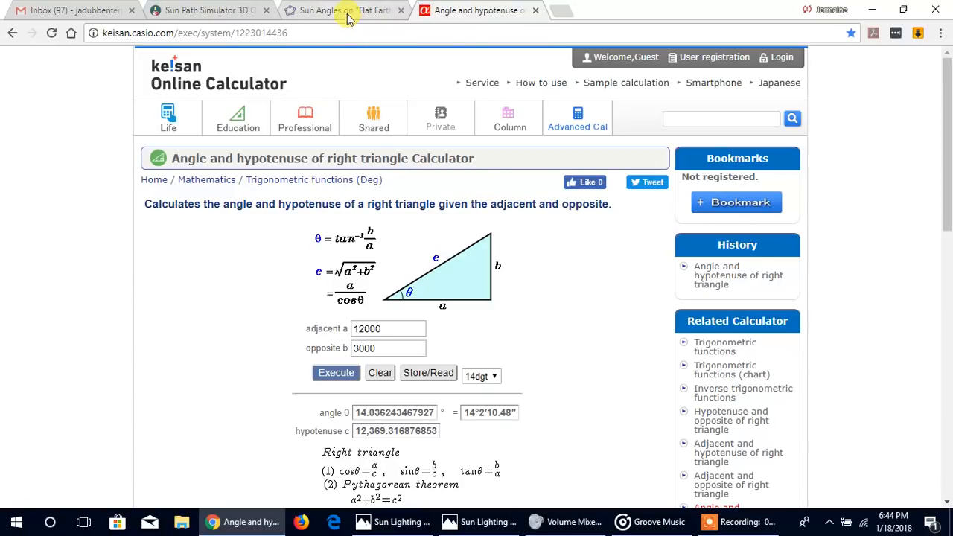
# Review the GeoGebra flat-earth sun model (Sun 72.05° from zenith at latitude 38.5°), then bring up the clouds-lit-from-below photo.
pyautogui.click(345, 11)
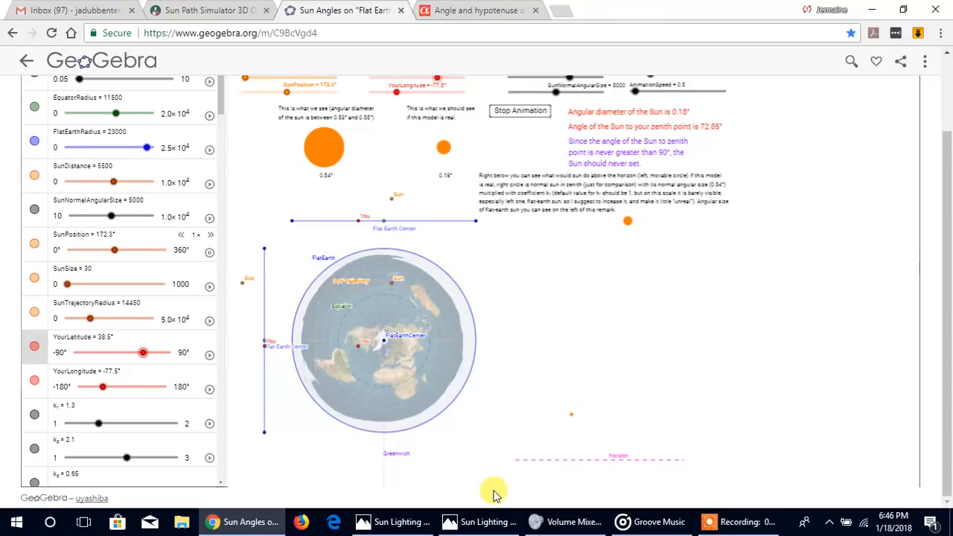
pyautogui.click(478, 521)
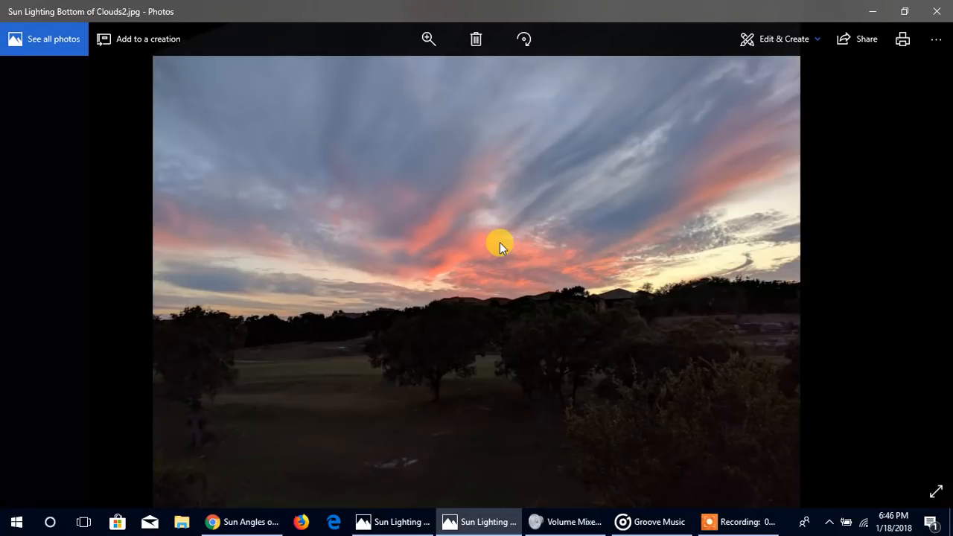
pyautogui.moveTo(390, 521)
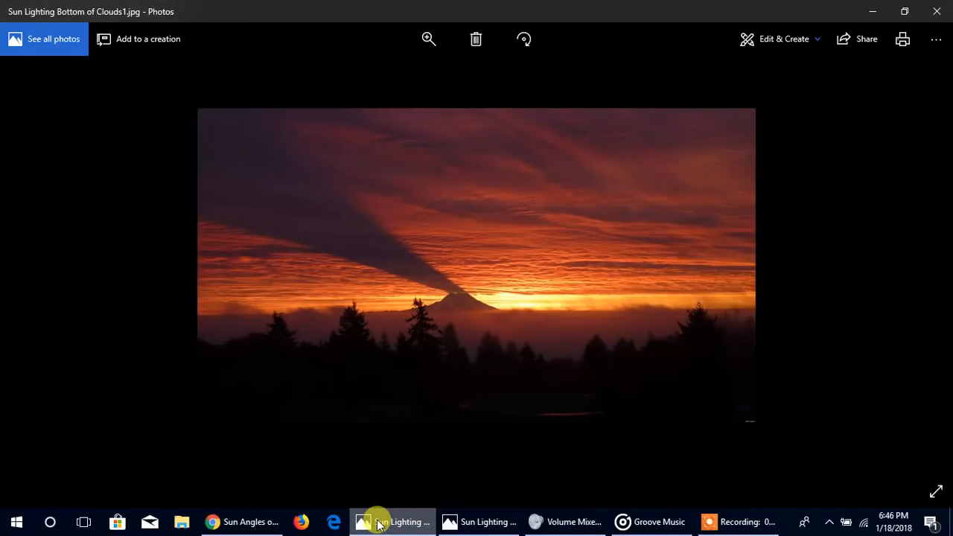
pyautogui.moveTo(448, 308)
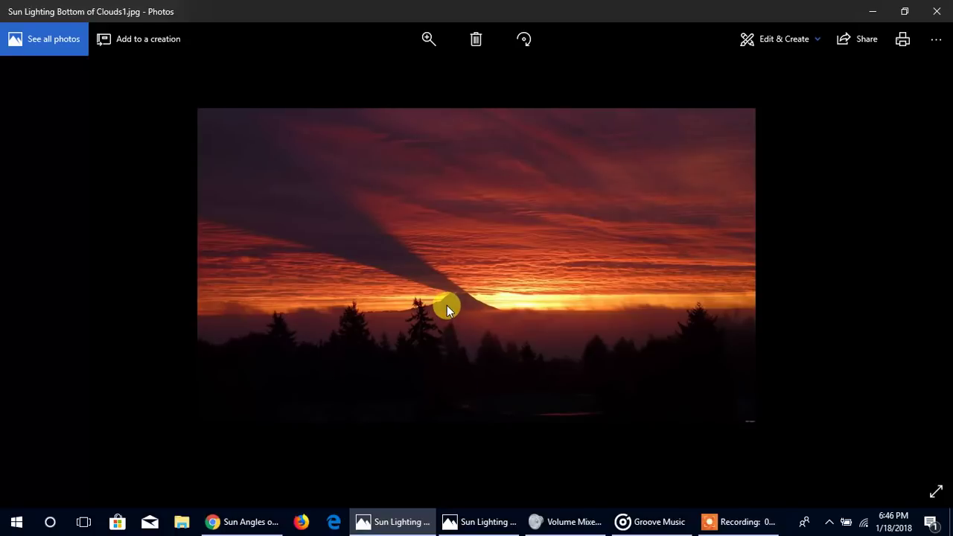
pyautogui.moveTo(459, 305)
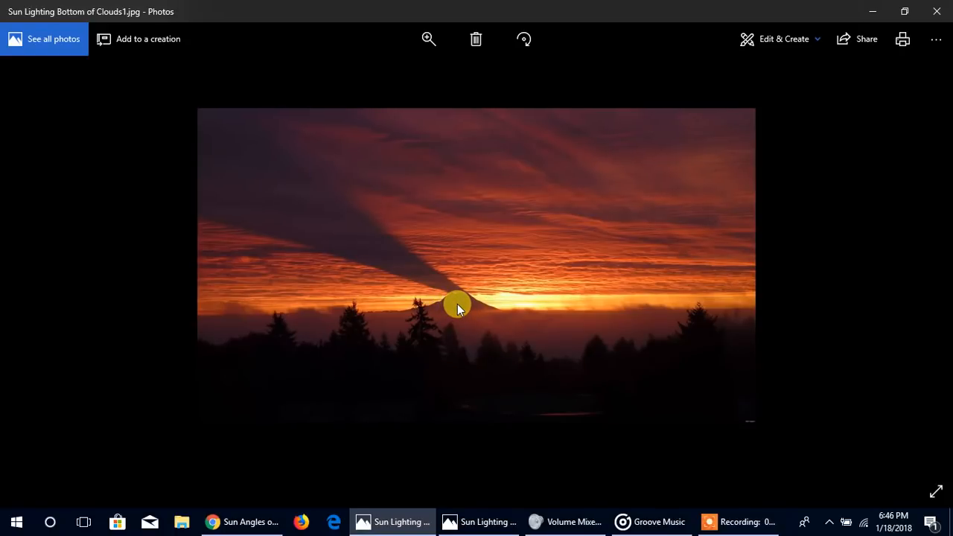
pyautogui.moveTo(462, 306)
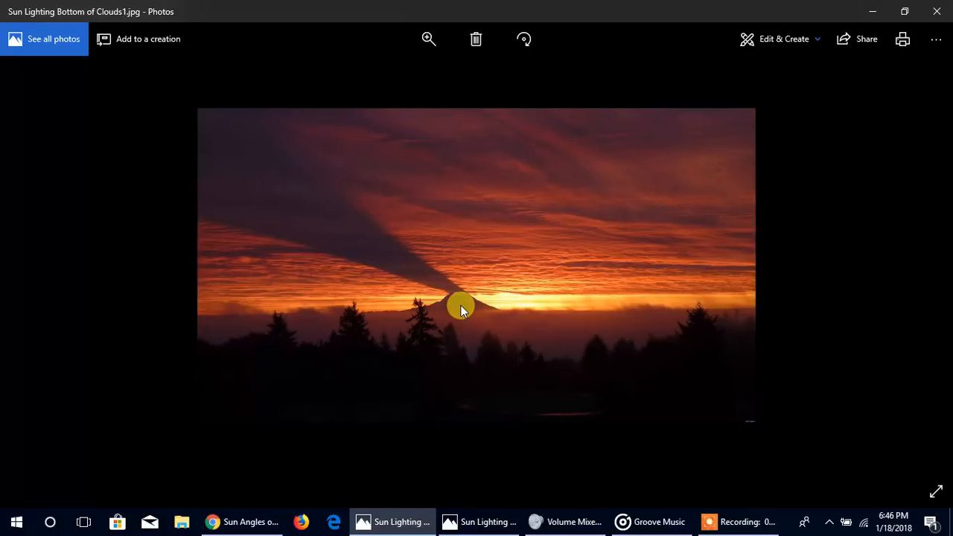
pyautogui.moveTo(319, 220)
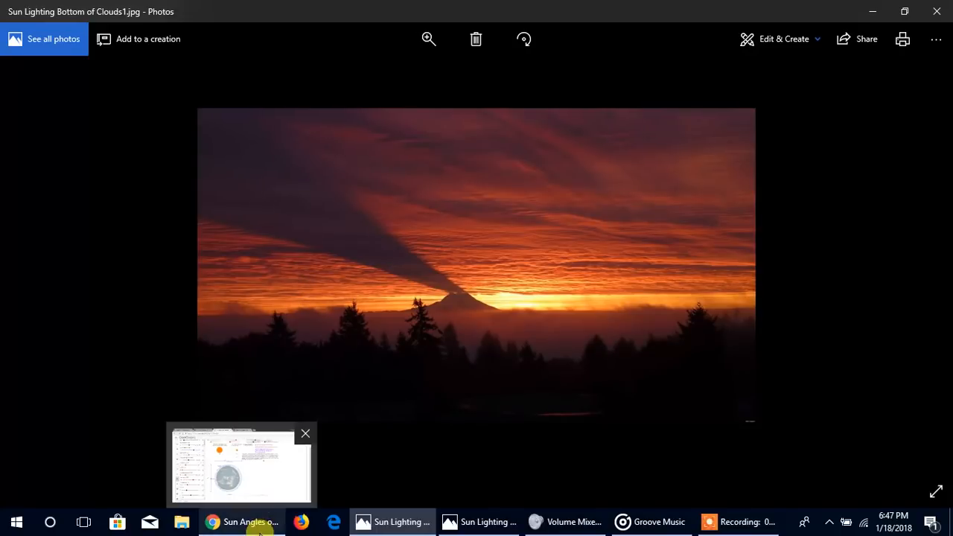
# Return from the mountain-shadow cloud photo to the GeoGebra sun angles simulation showing 74.68° from zenith.
pyautogui.click(244, 521)
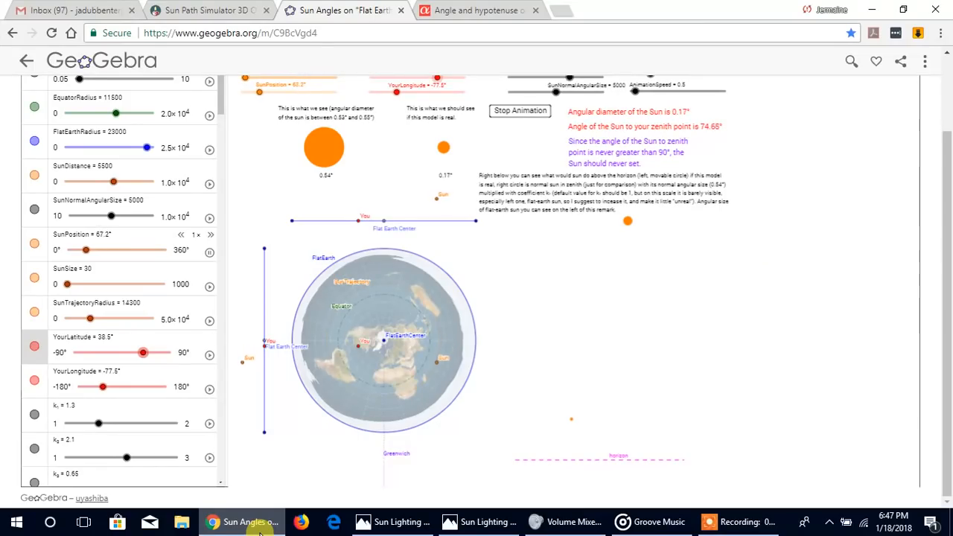